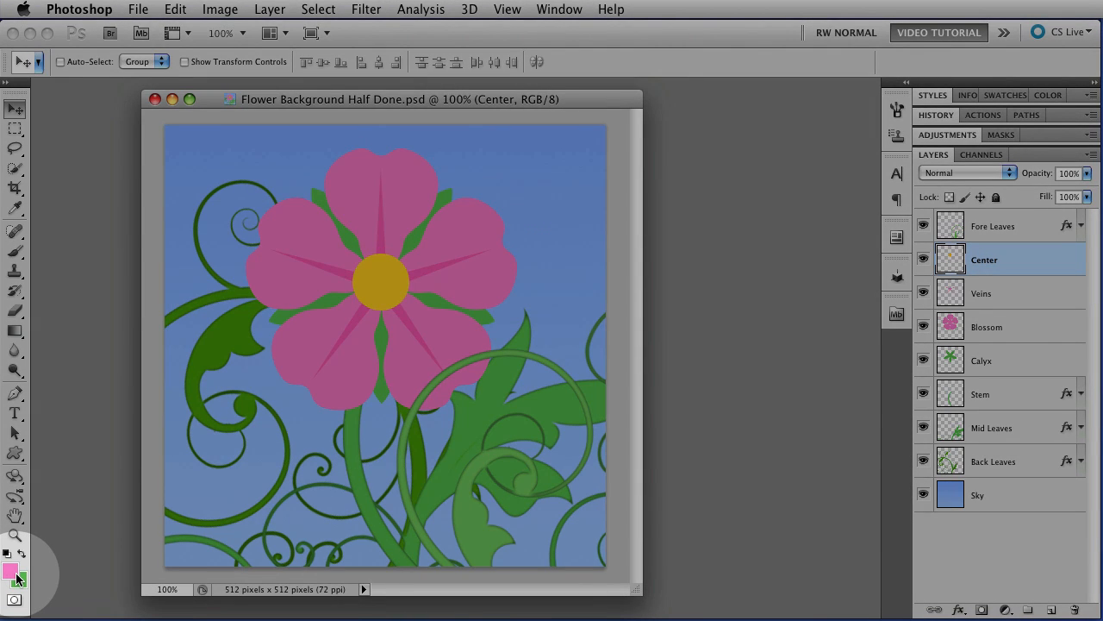
pyautogui.moveTo(13, 569)
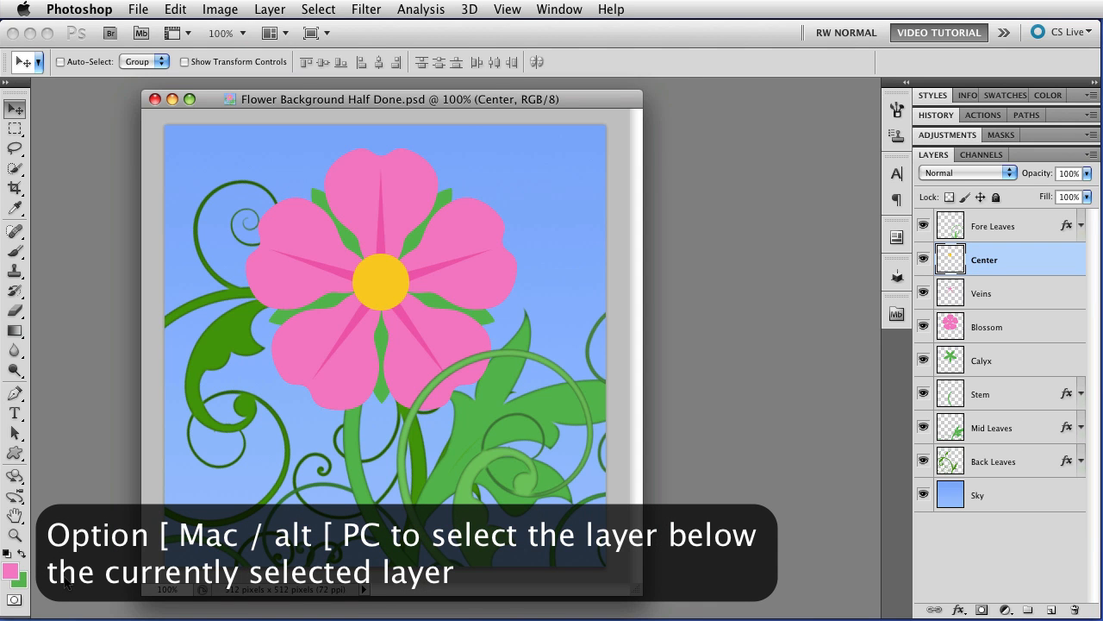
# - Step the layer selection down from Center to the Calyx layer with Option+[
pyautogui.press('alt+[')
pyautogui.write('C')
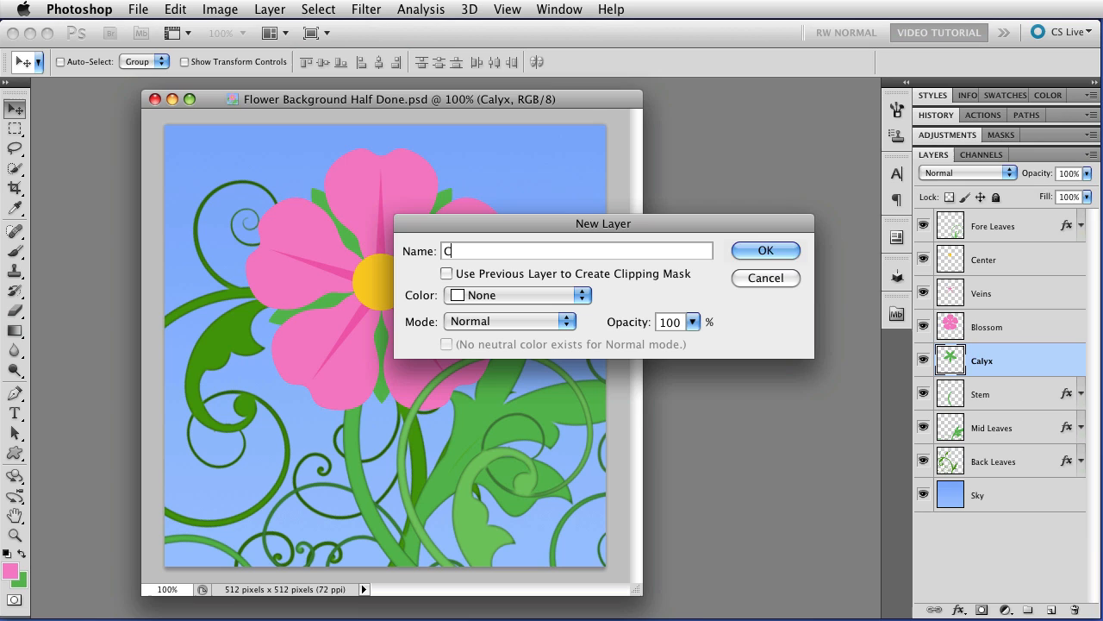
# - Name the new layer 'Calyx Gradient' and confirm it
pyautogui.write('alyx Grad')
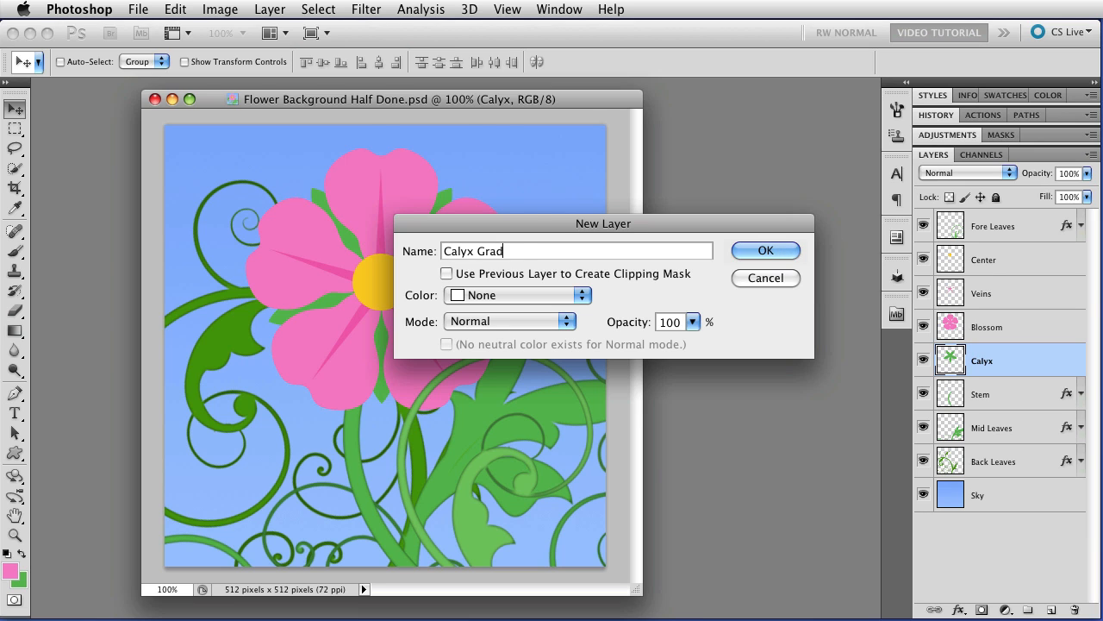
pyautogui.write('ient')
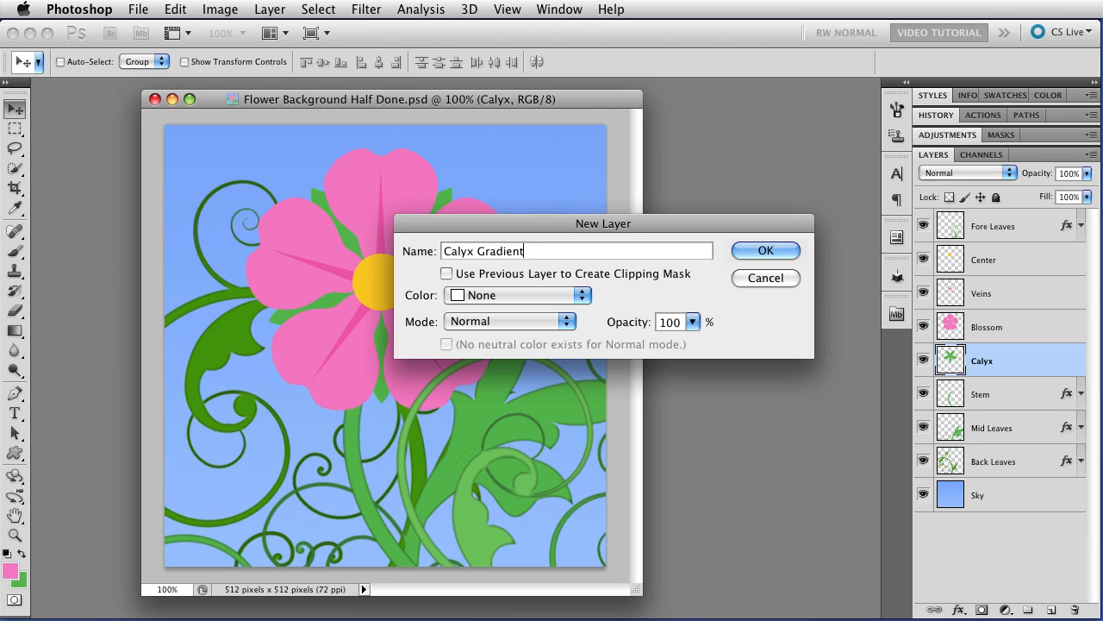
pyautogui.click(765, 250)
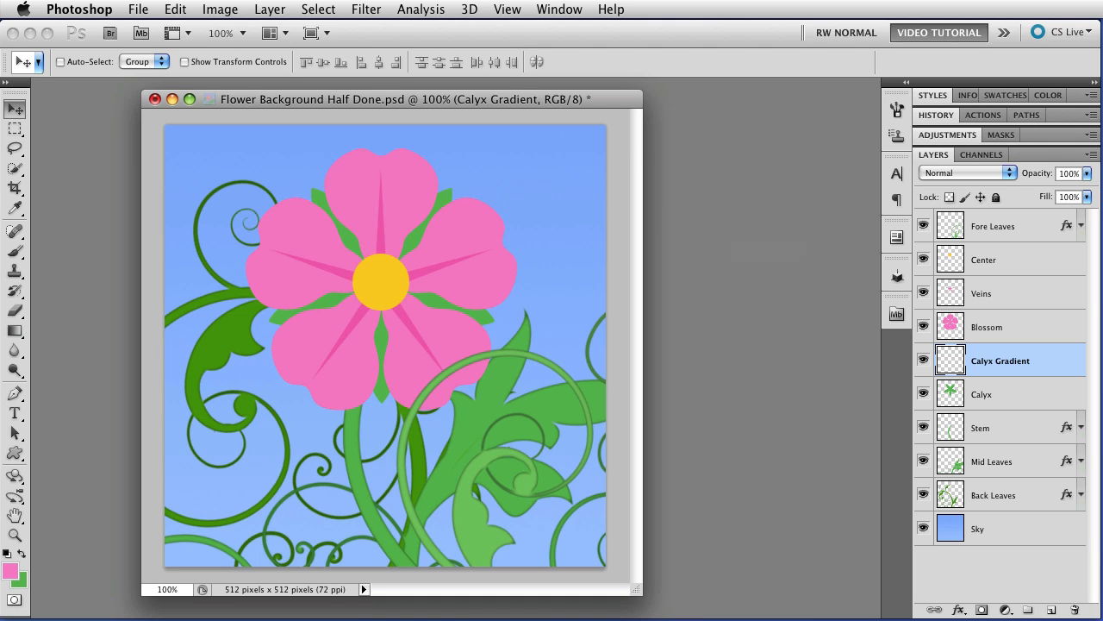
# - Draw a pink foreground-to-transparent radial gradient outward from the flower centre
pyautogui.press('g')
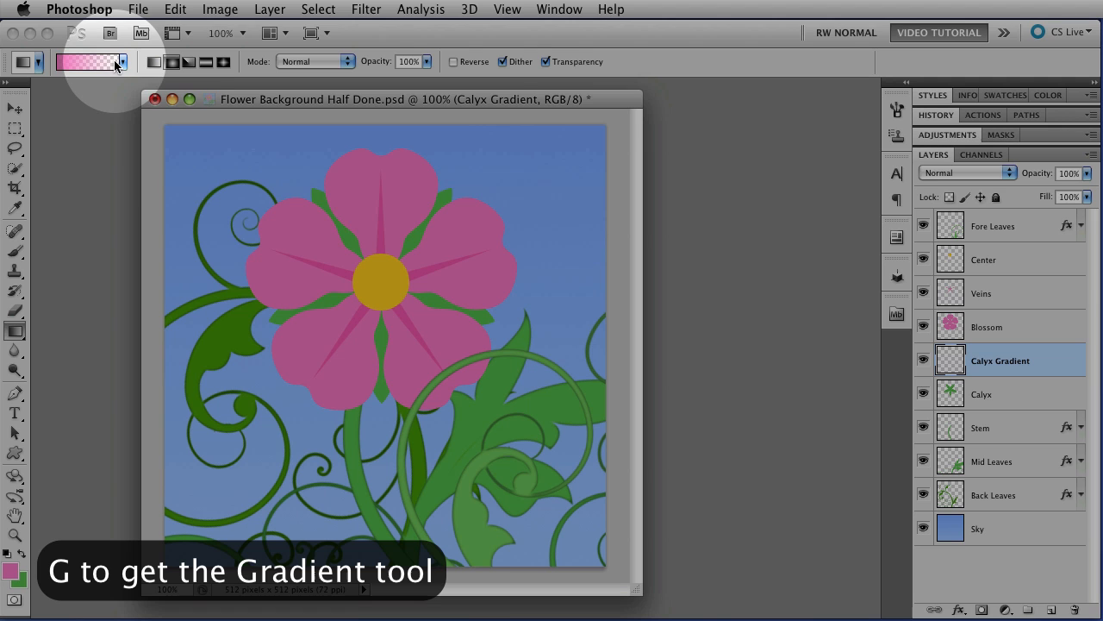
pyautogui.click(121, 61)
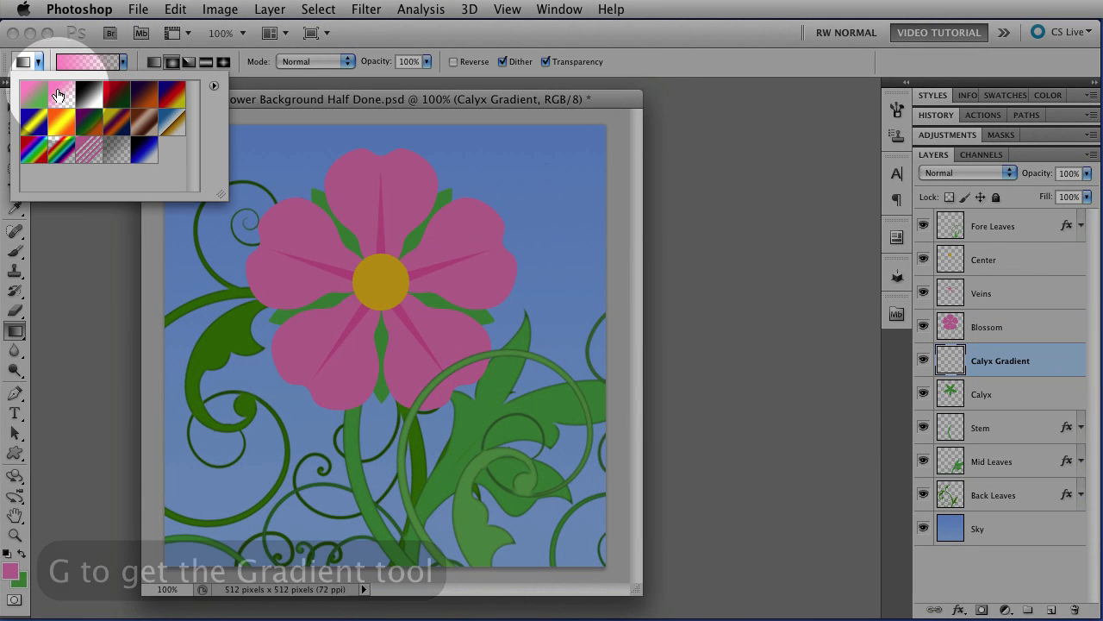
pyautogui.moveTo(58, 93)
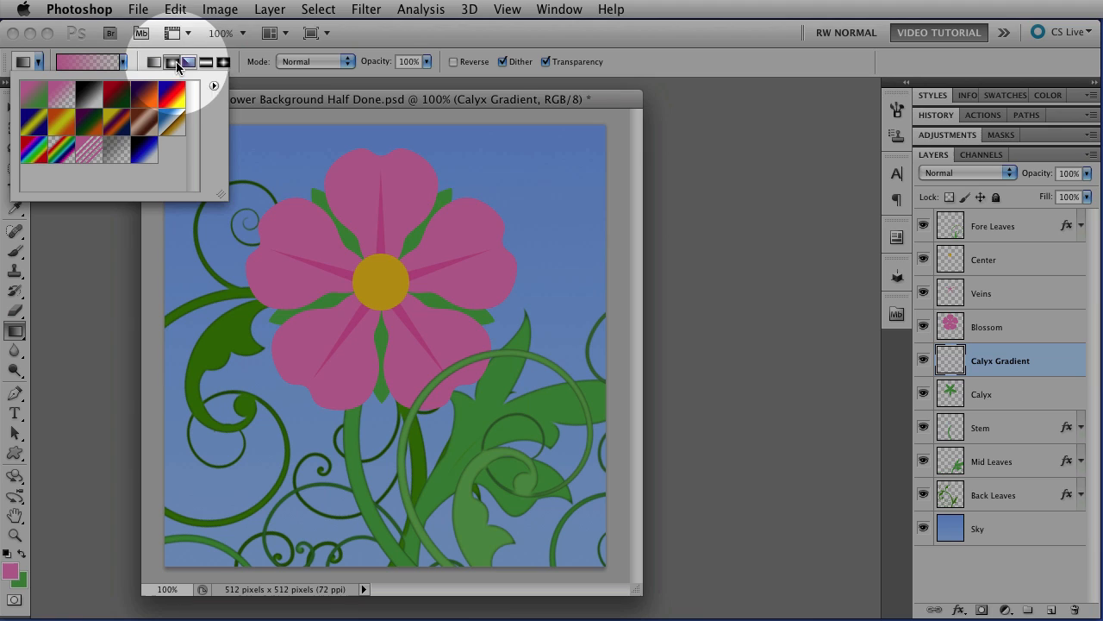
pyautogui.click(171, 61)
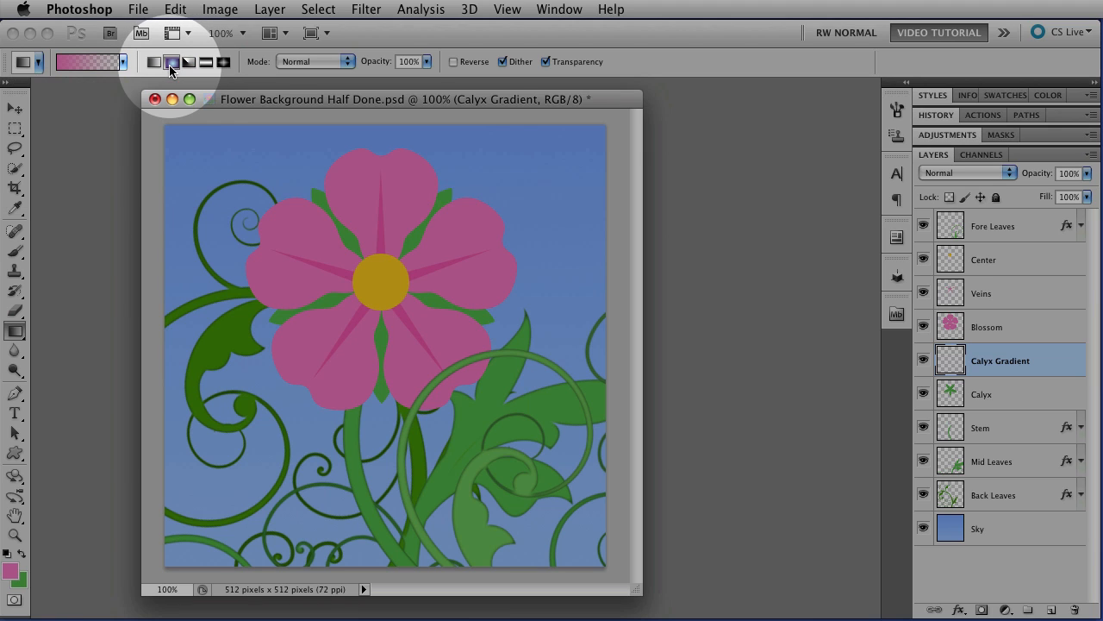
pyautogui.moveTo(172, 61)
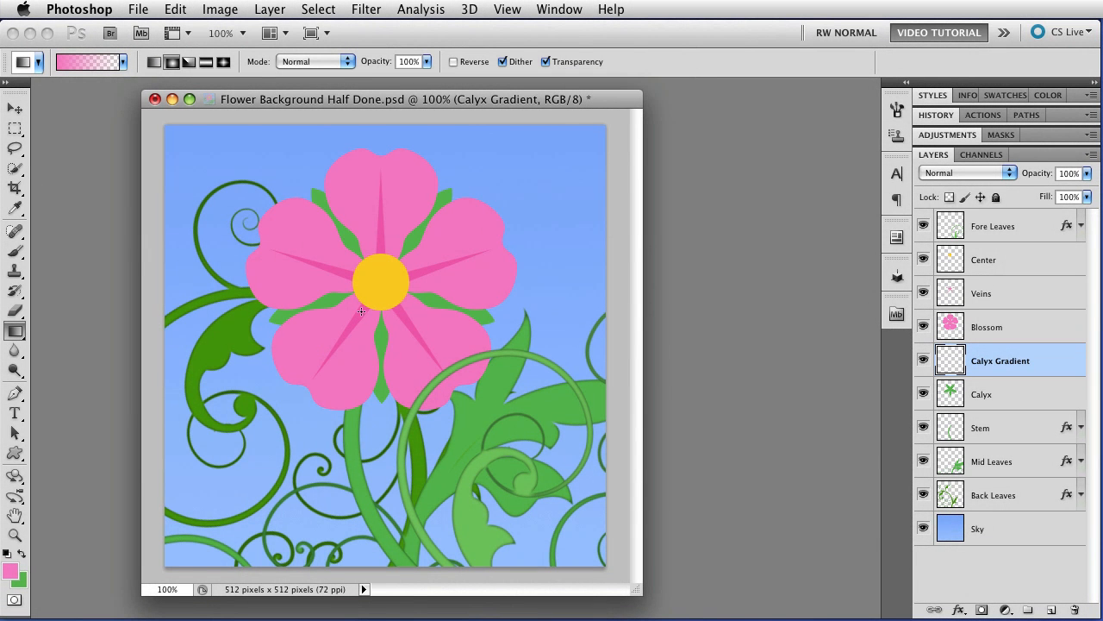
pyautogui.moveTo(379, 283)
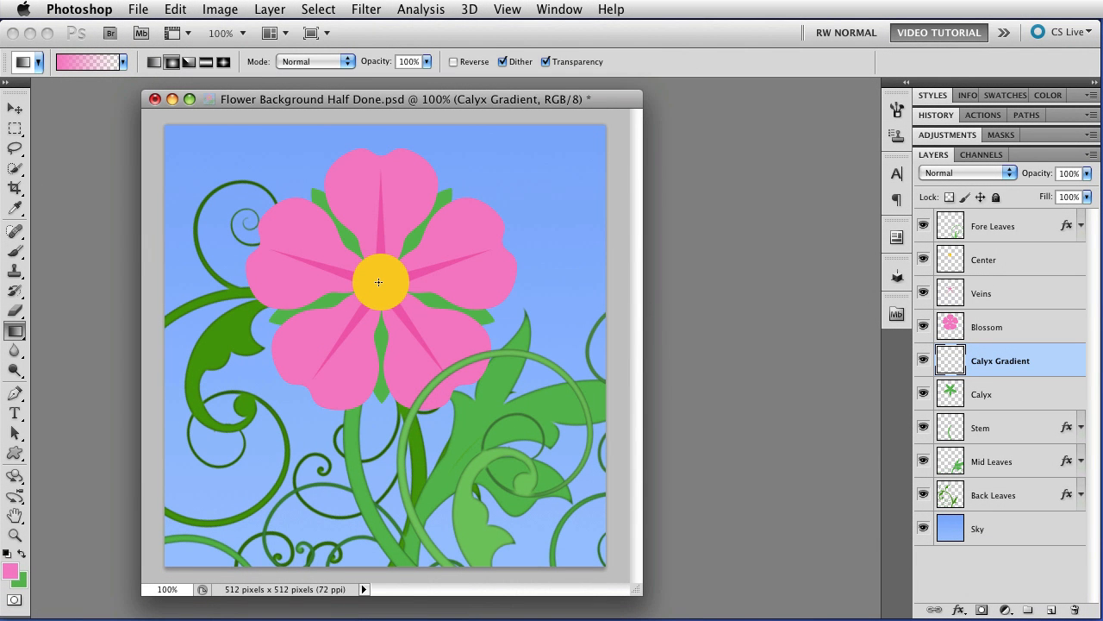
pyautogui.moveTo(378, 282); pyautogui.dragTo(378, 392)
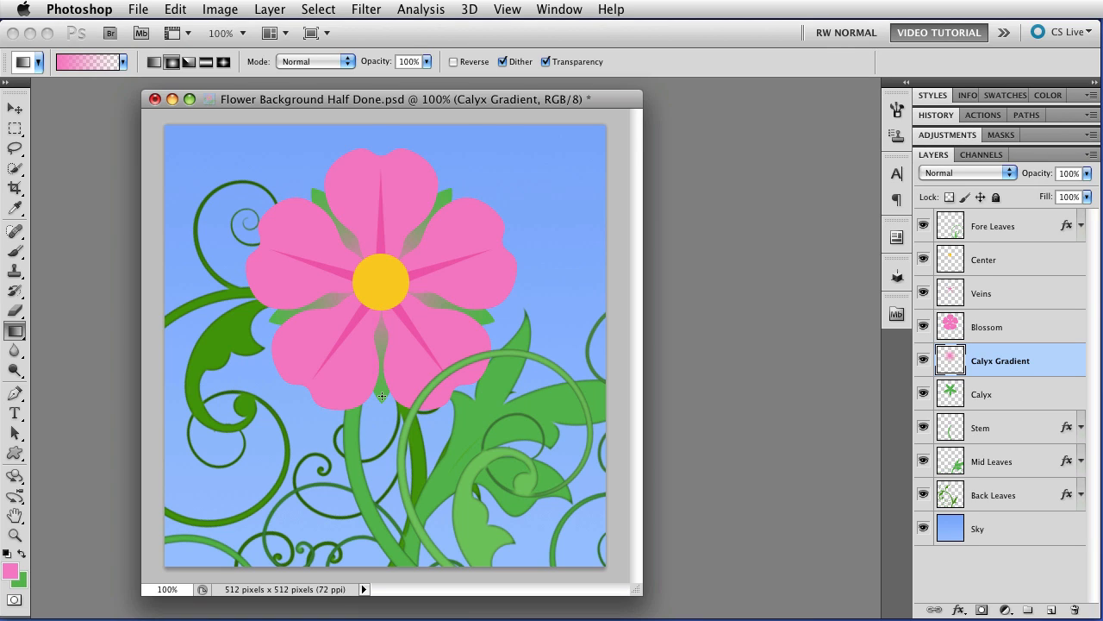
pyautogui.moveTo(554, 324)
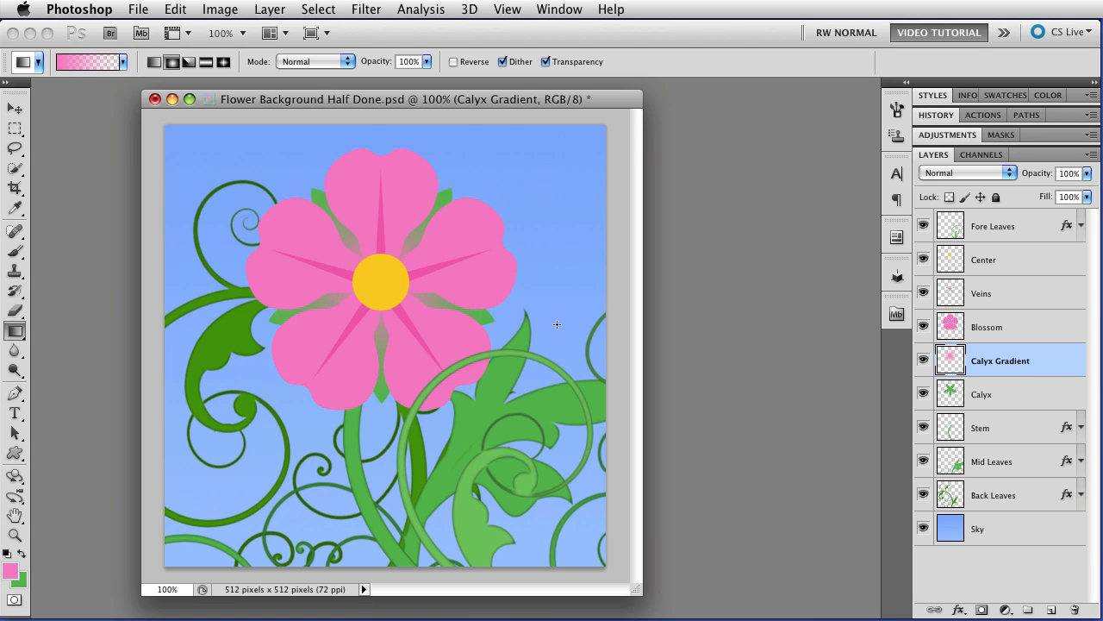
pyautogui.press('v')
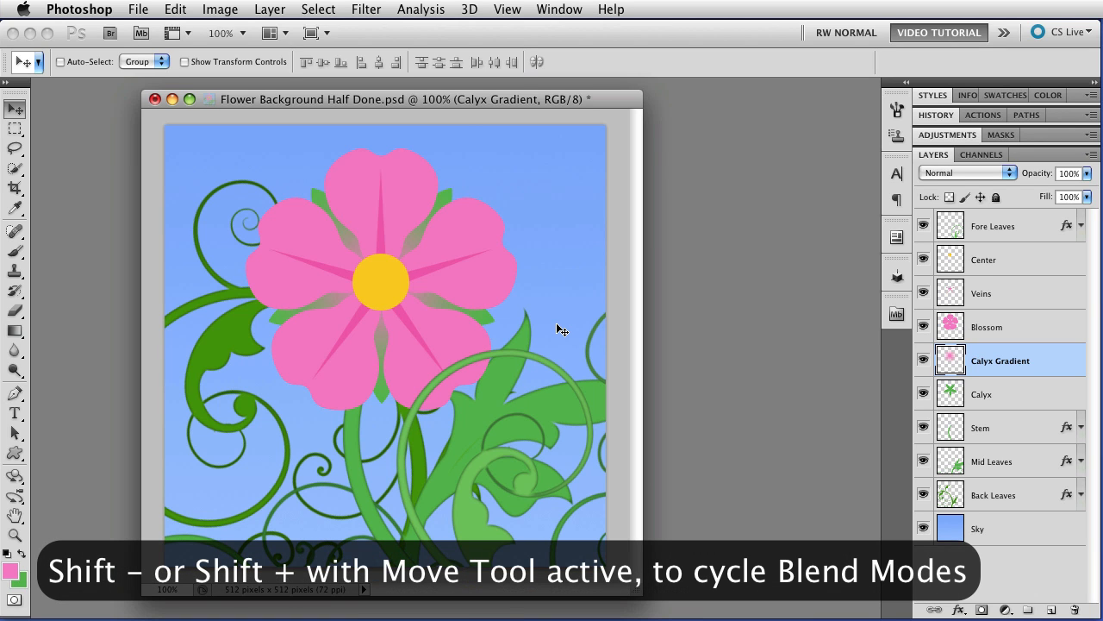
pyautogui.moveTo(785, 274)
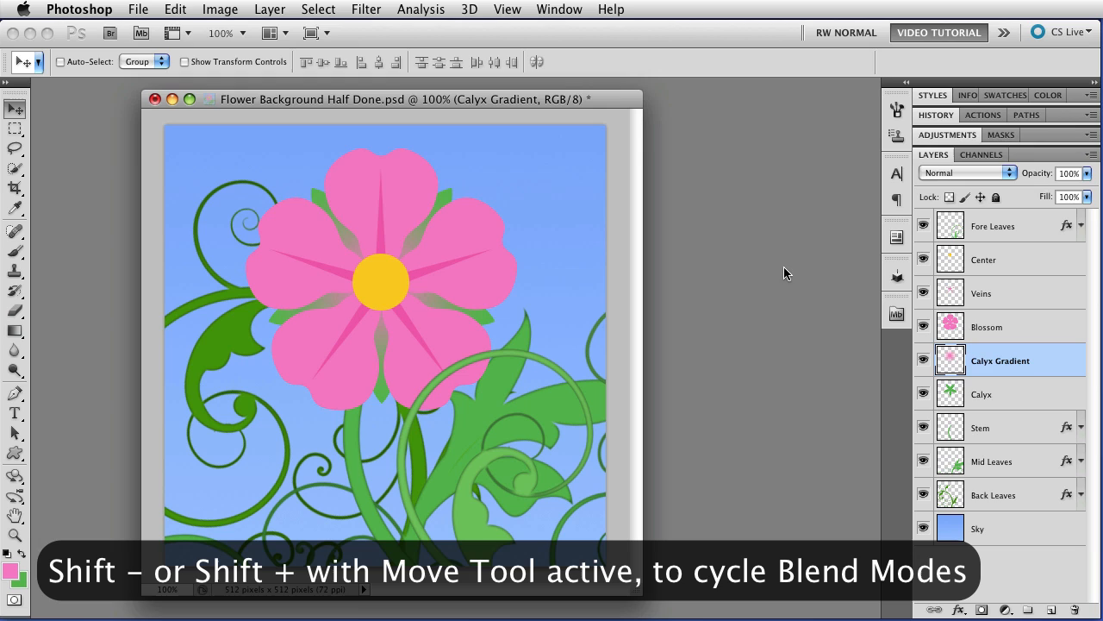
pyautogui.moveTo(936, 192)
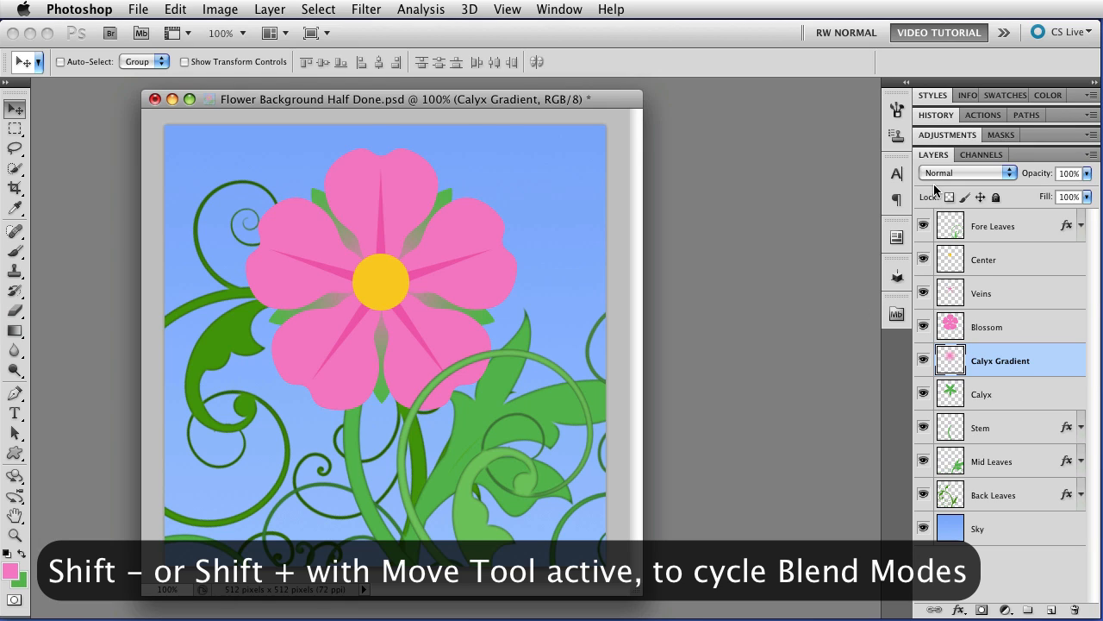
pyautogui.moveTo(965, 172)
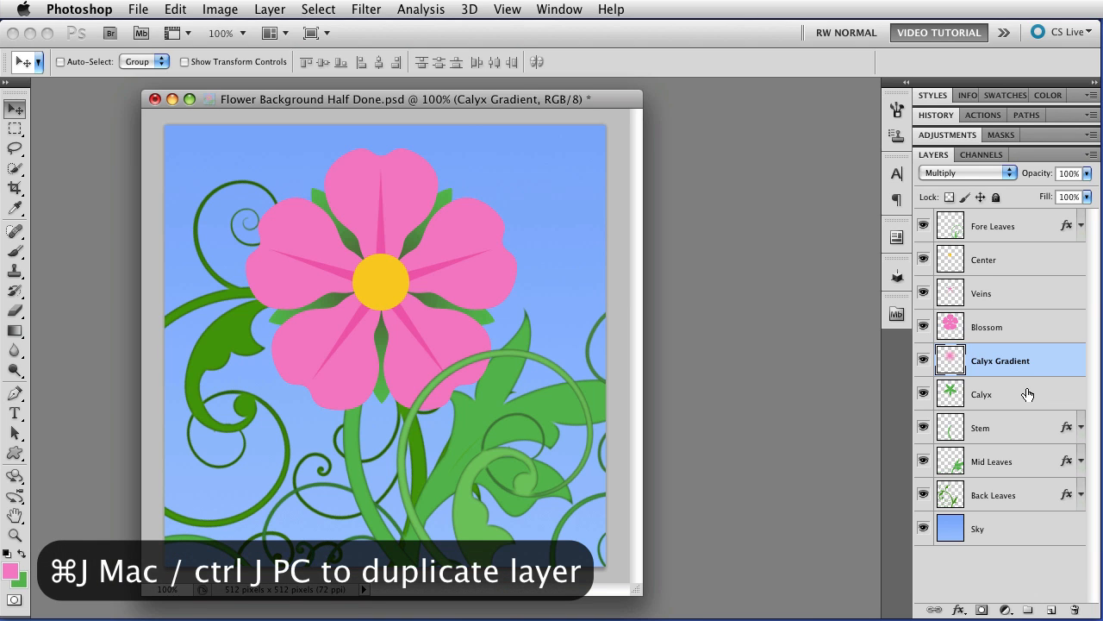
# - Duplicate the Calyx Gradient layer and move the selection up to Blossom
pyautogui.press('cmd+j')
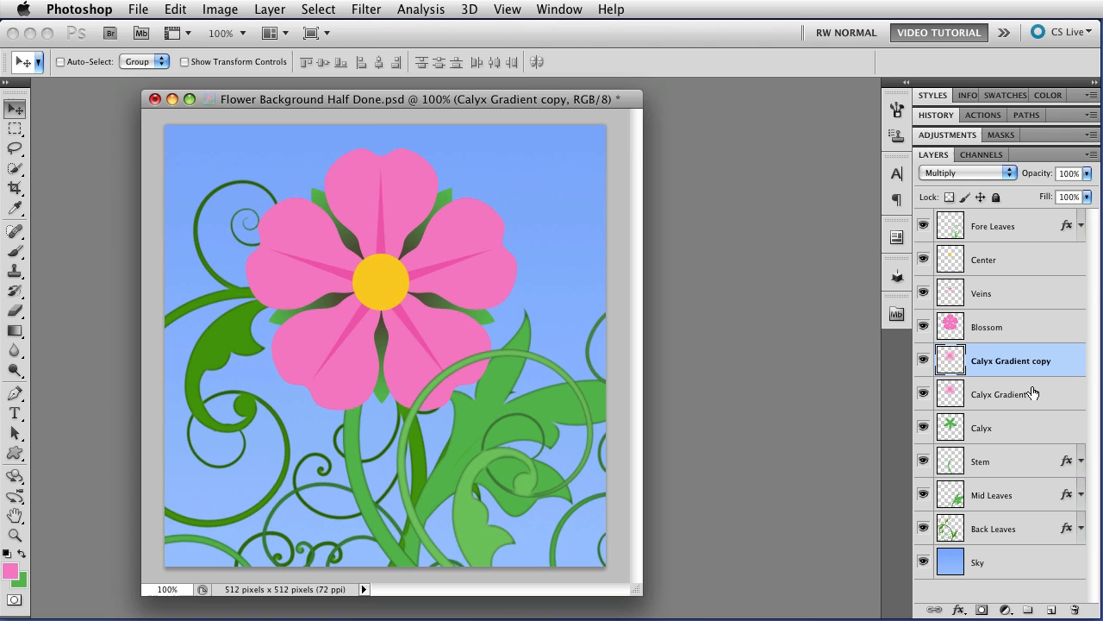
pyautogui.press('3')
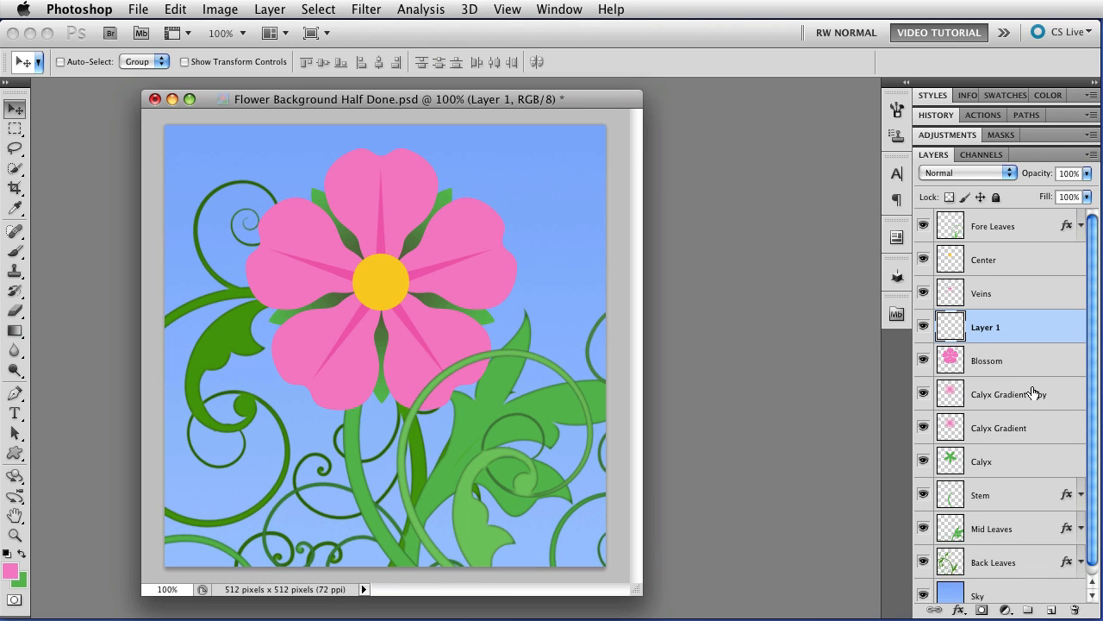
# - Set white as foreground and drag a radial glow from the flower centre
pyautogui.press('d')
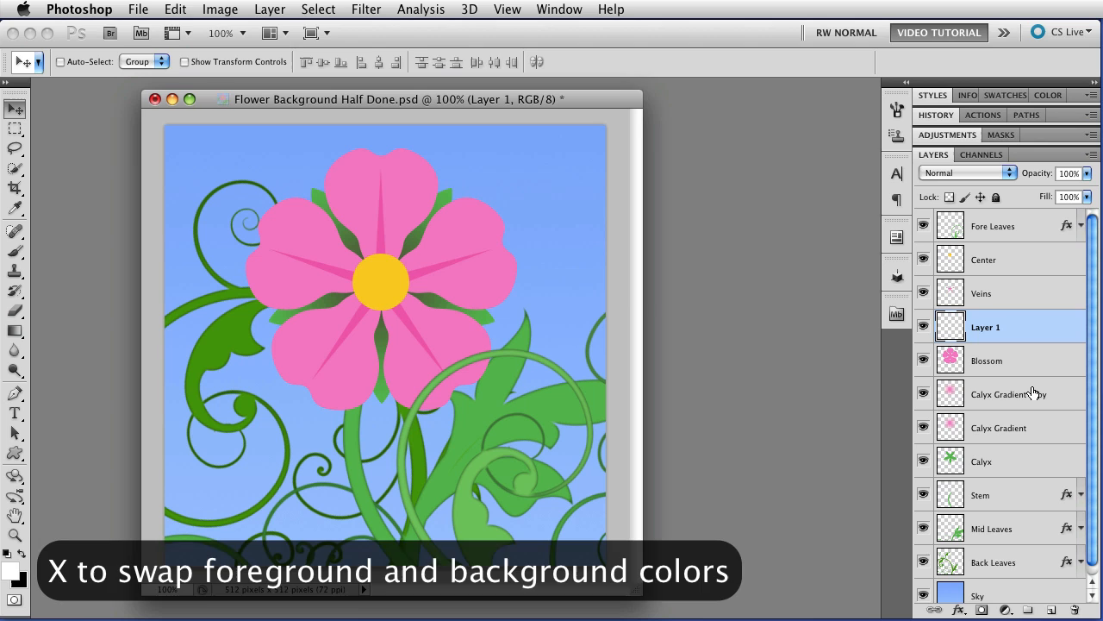
pyautogui.press('g')
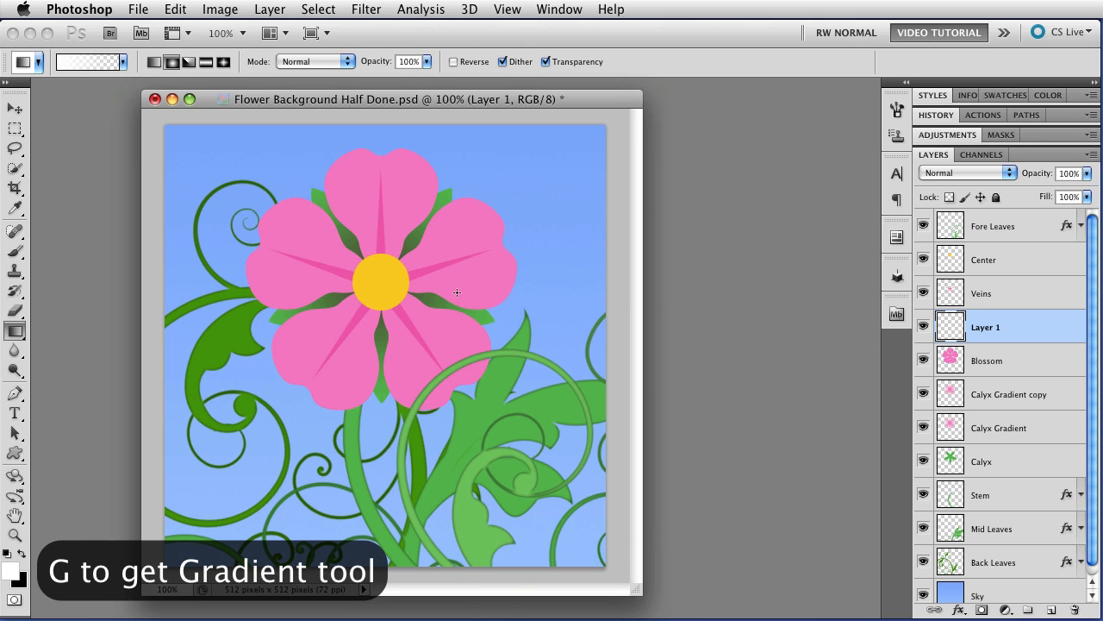
pyautogui.moveTo(381, 282)
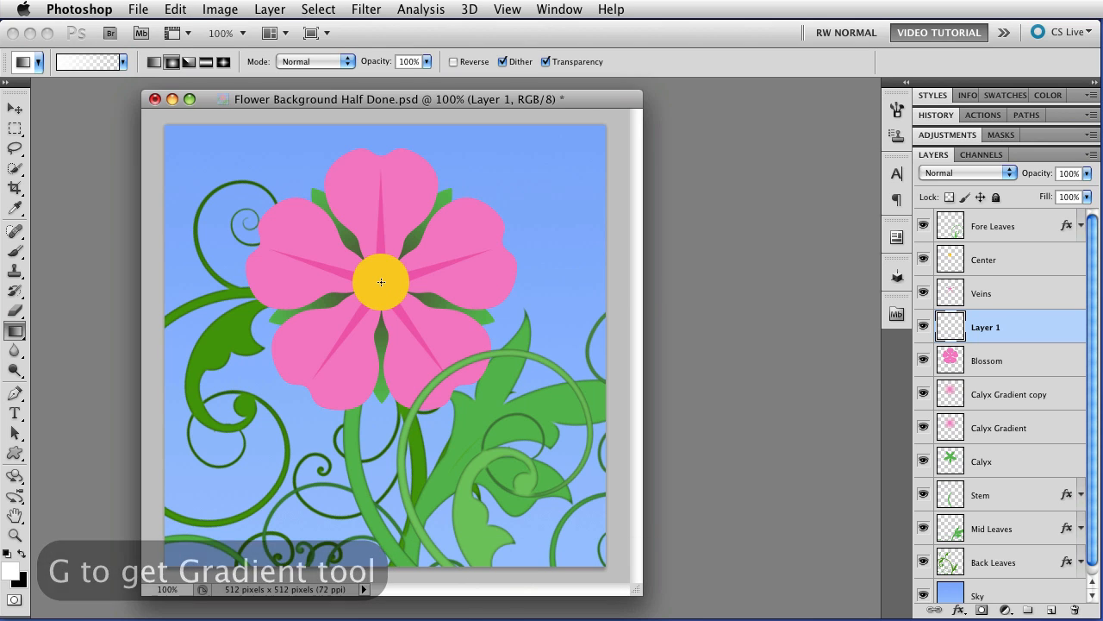
pyautogui.moveTo(381, 282); pyautogui.dragTo(329, 400)
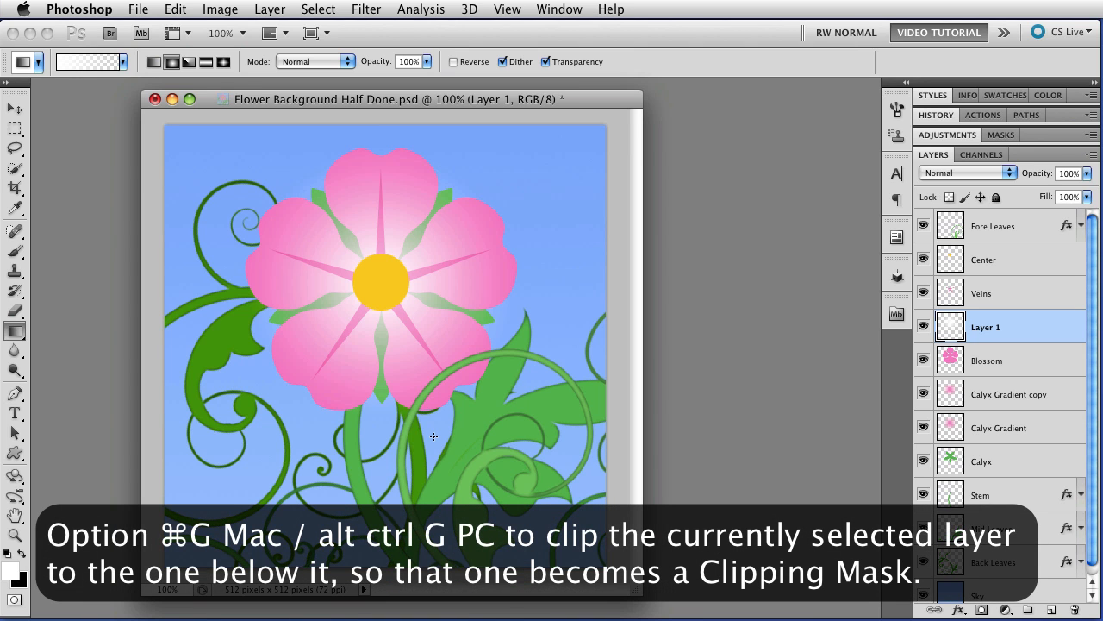
pyautogui.moveTo(436, 441)
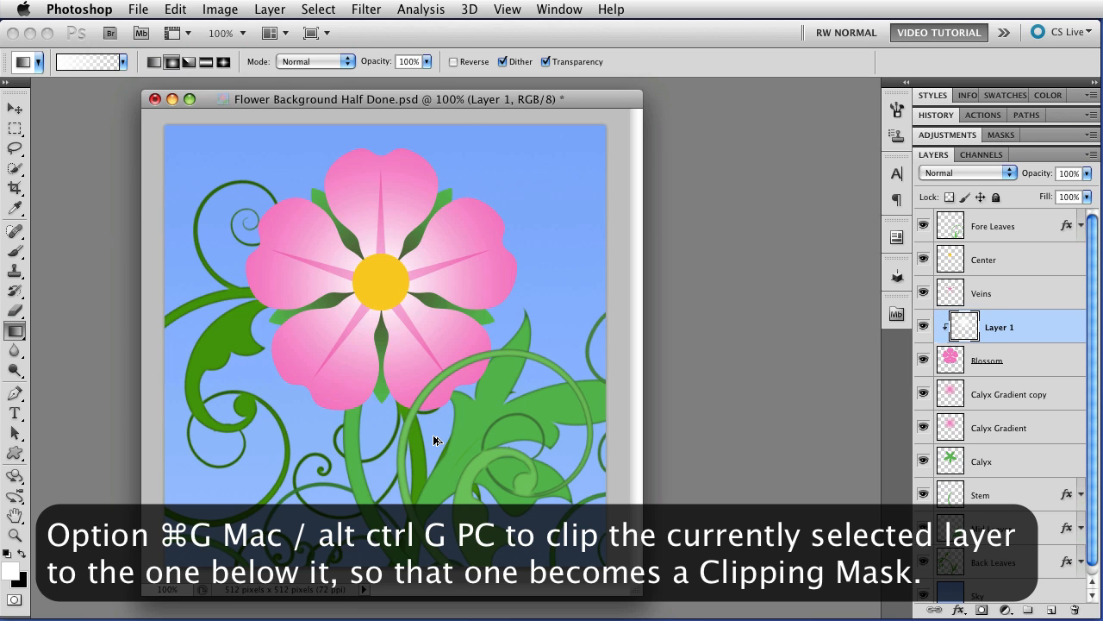
pyautogui.moveTo(630, 312)
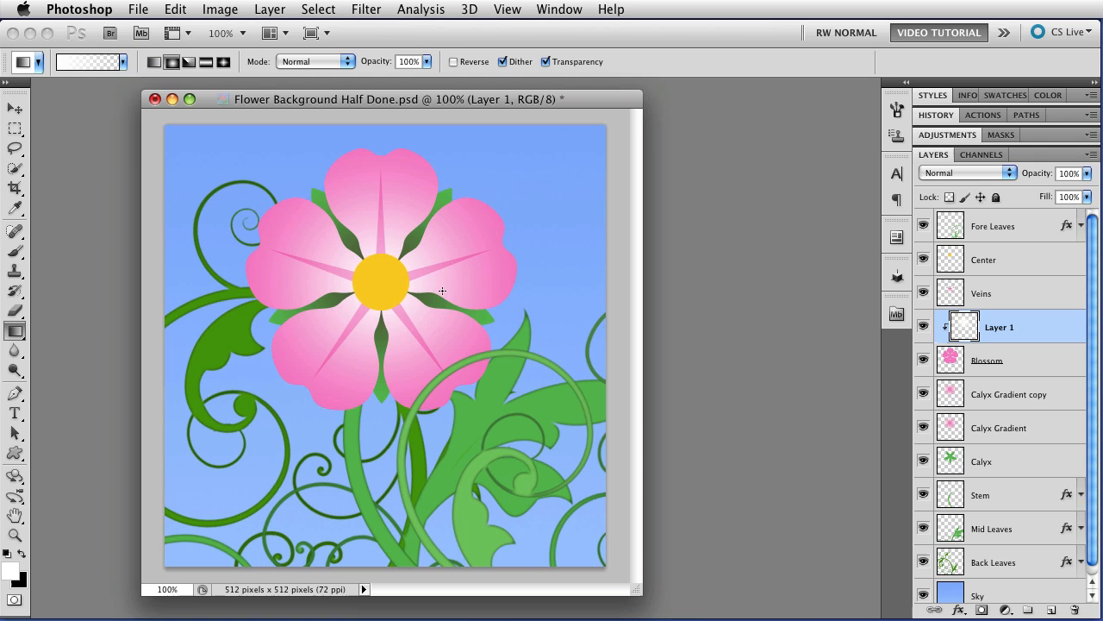
pyautogui.moveTo(402, 317)
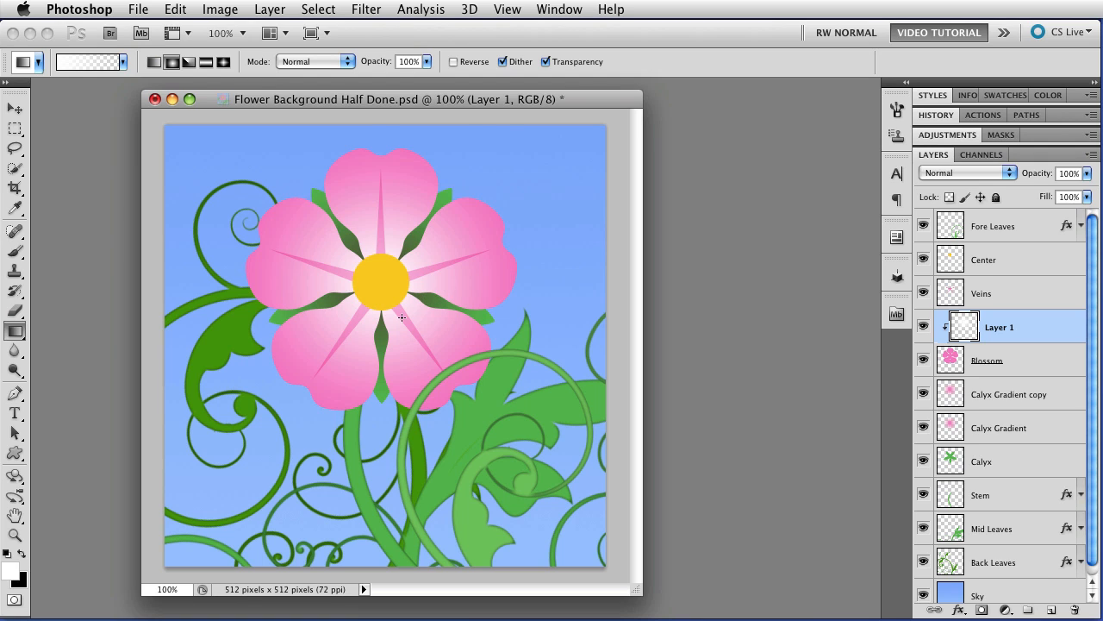
pyautogui.moveTo(540, 312)
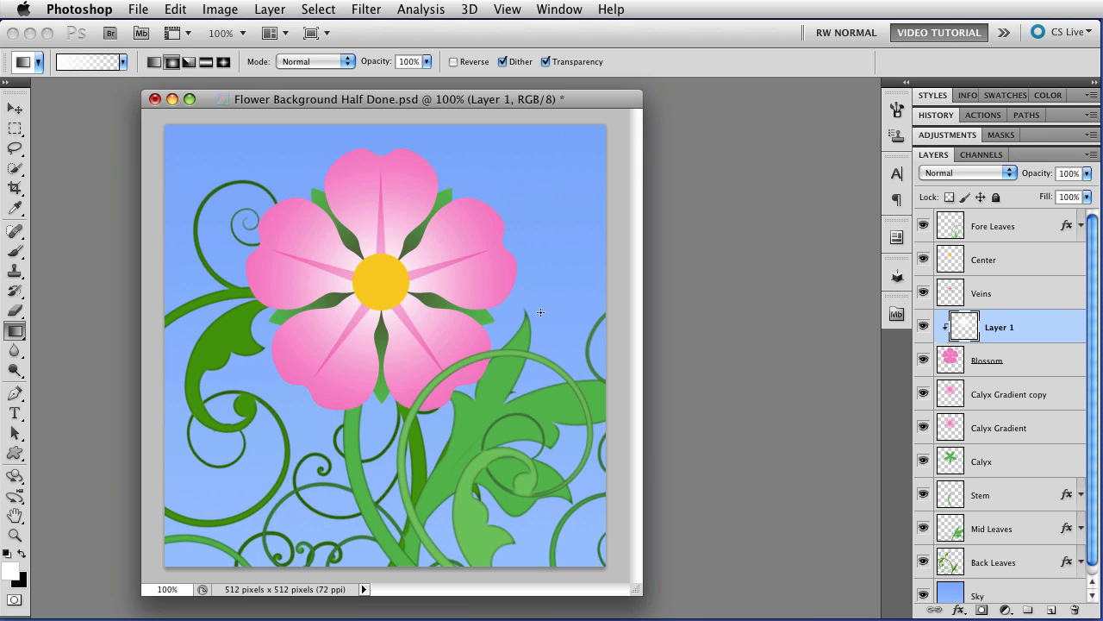
pyautogui.moveTo(521, 331)
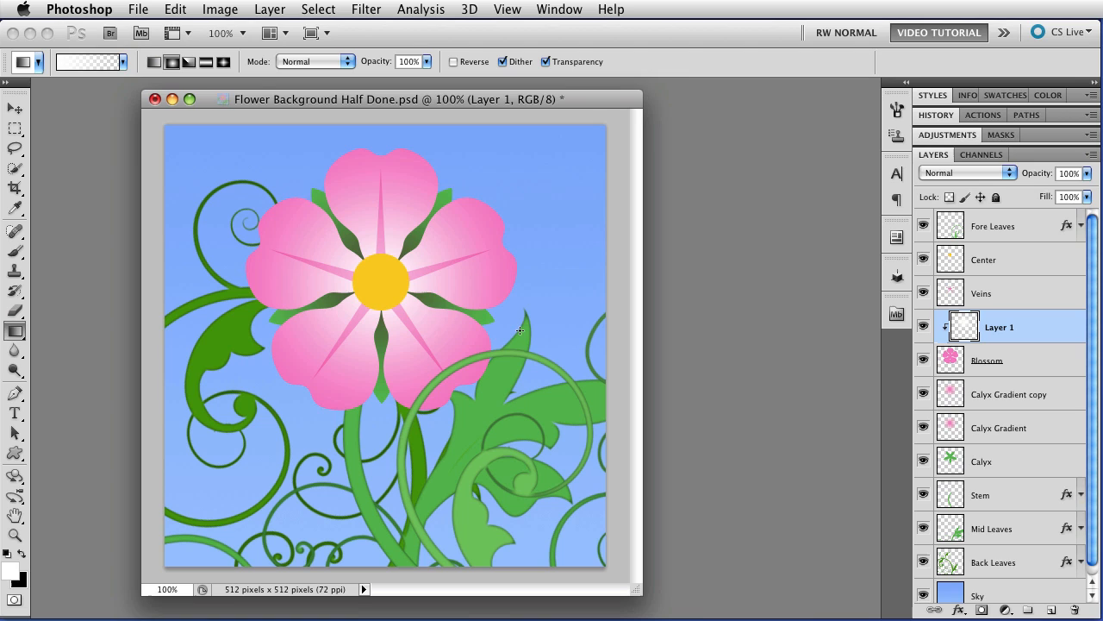
pyautogui.moveTo(489, 336)
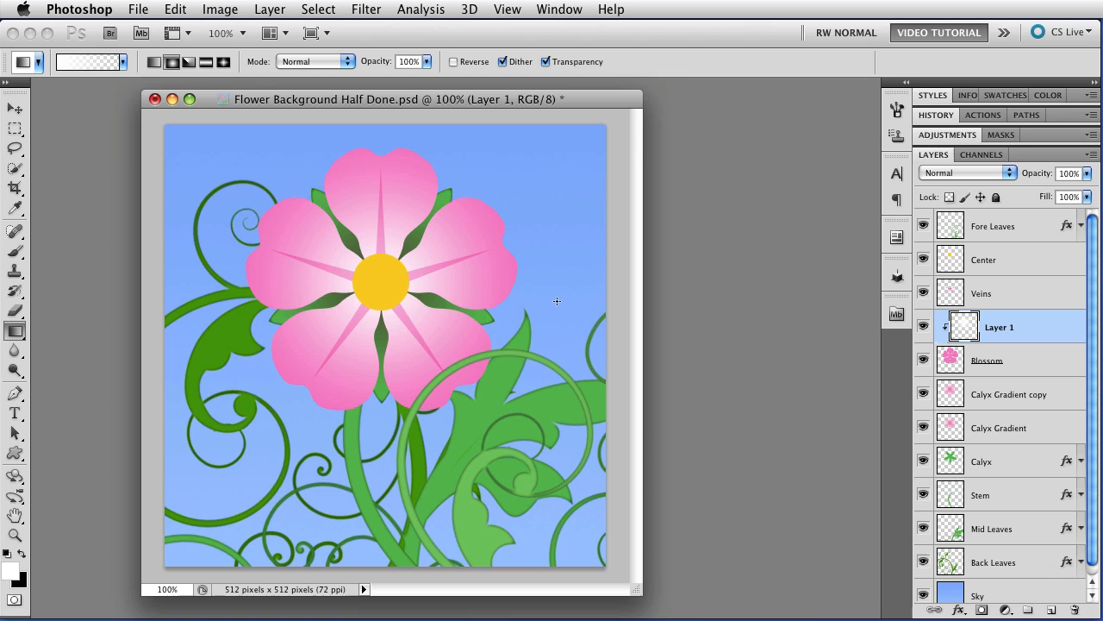
pyautogui.moveTo(561, 296)
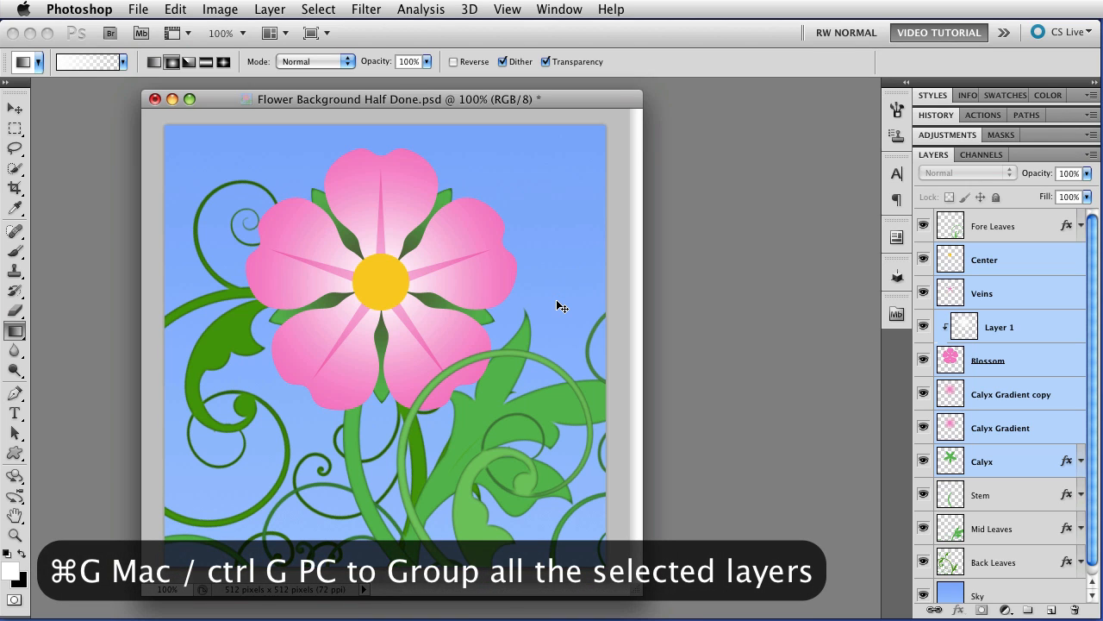
# - Group the selected Center-to-Calyx flower layers with Cmd+G
pyautogui.press('cmd+g')
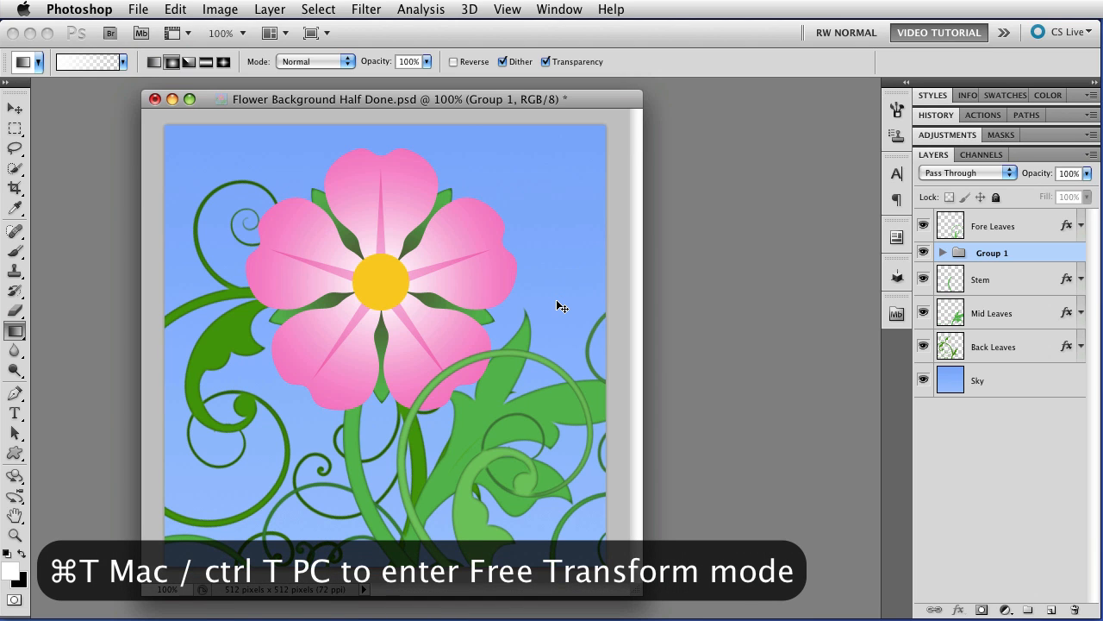
# - Rotate Group 1 about 21° and shift it right with Free Transform
pyautogui.press('cmd+t')
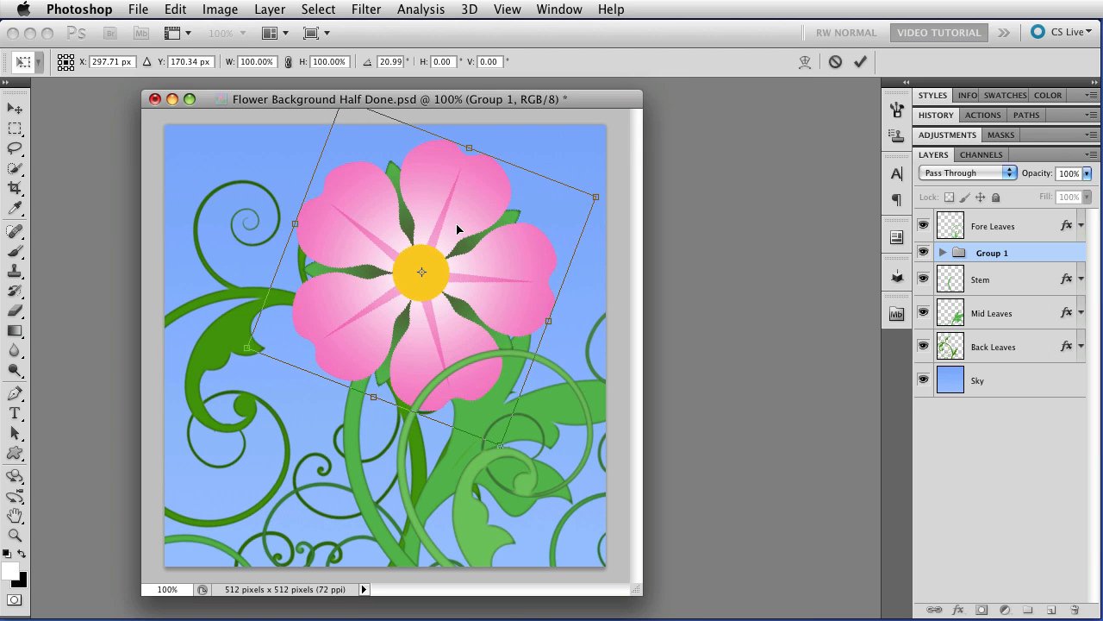
pyautogui.moveTo(463, 250)
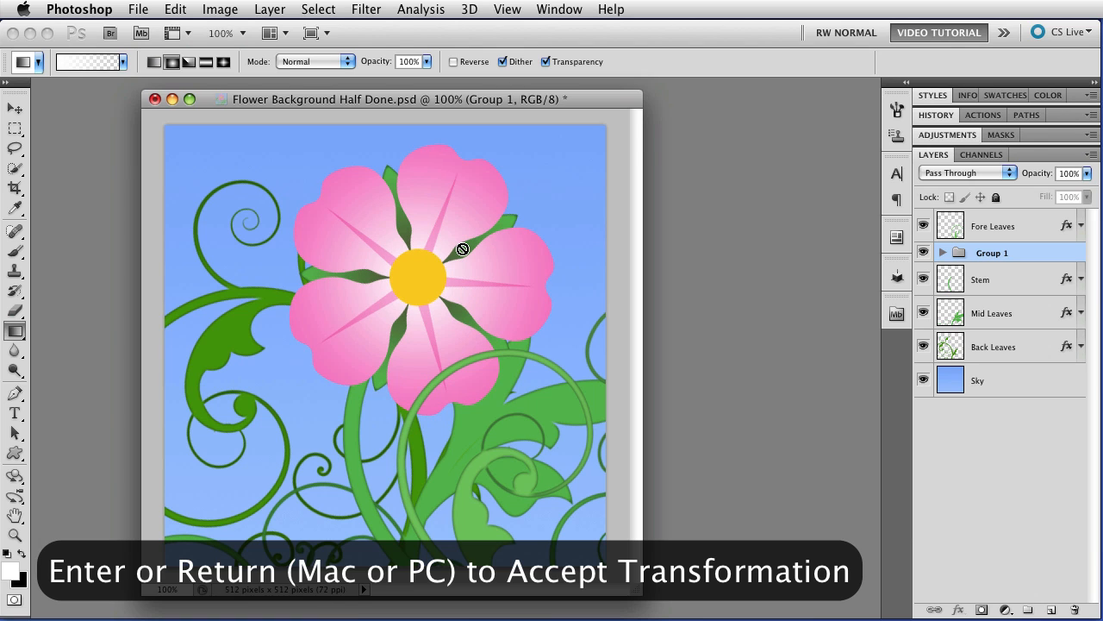
pyautogui.press('return')
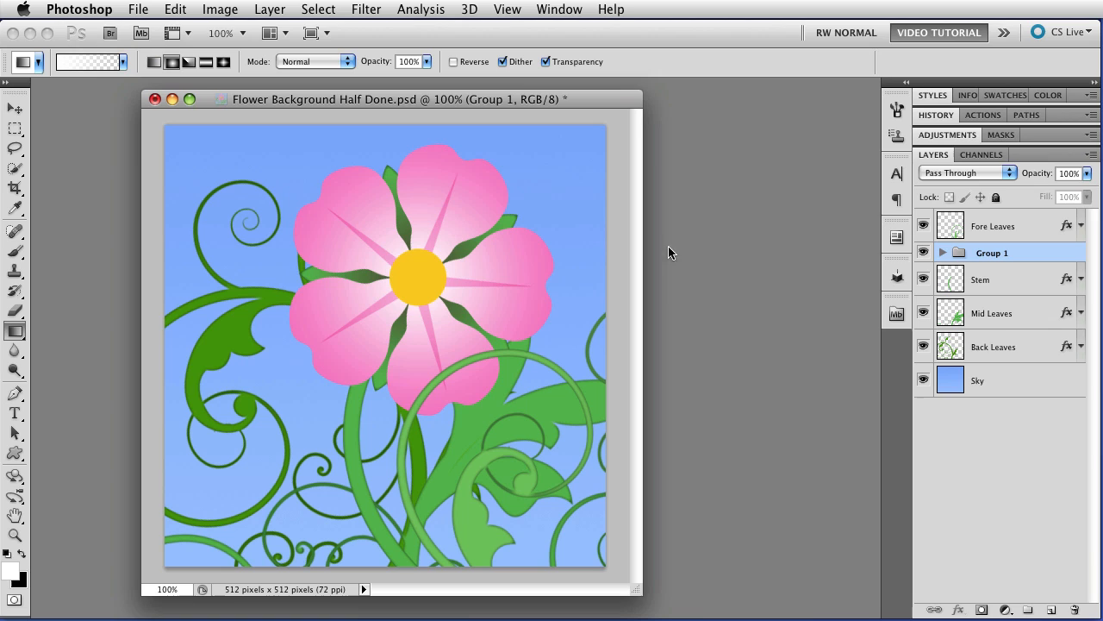
pyautogui.moveTo(687, 249)
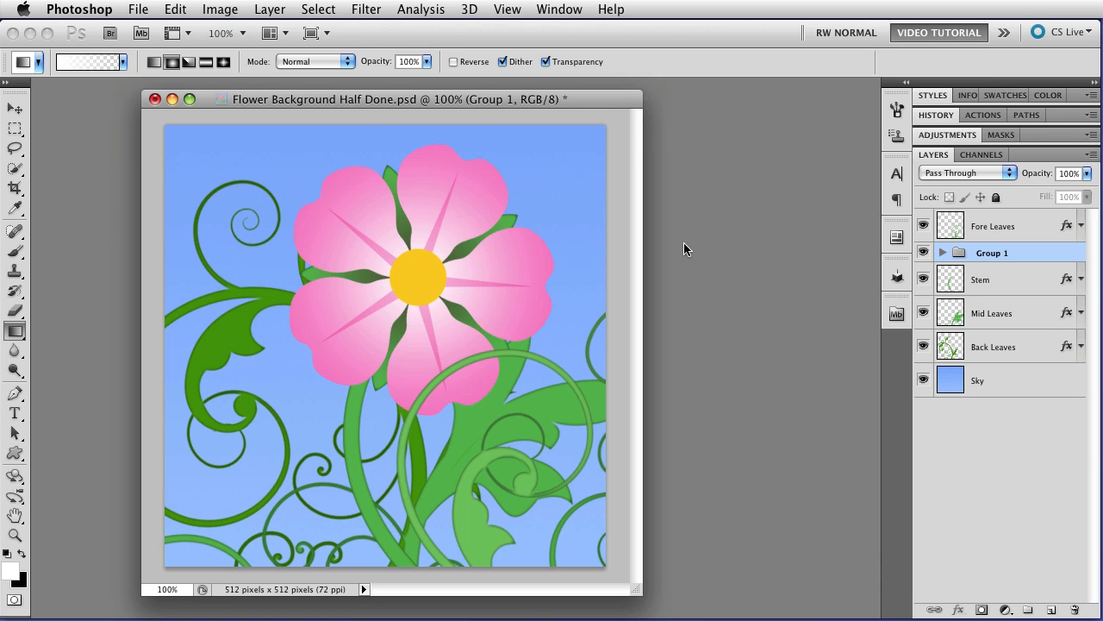
# - Select Sky then Group 1, try Cmd+[ reordering, and switch to the Move Tool
pyautogui.click(1000, 380)
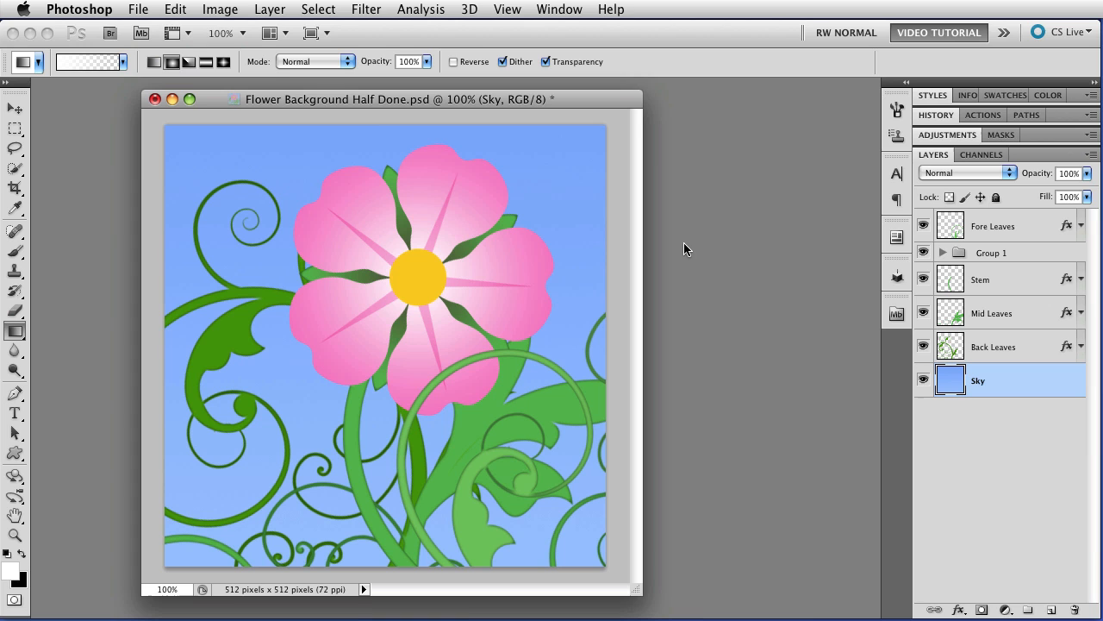
pyautogui.click(991, 252)
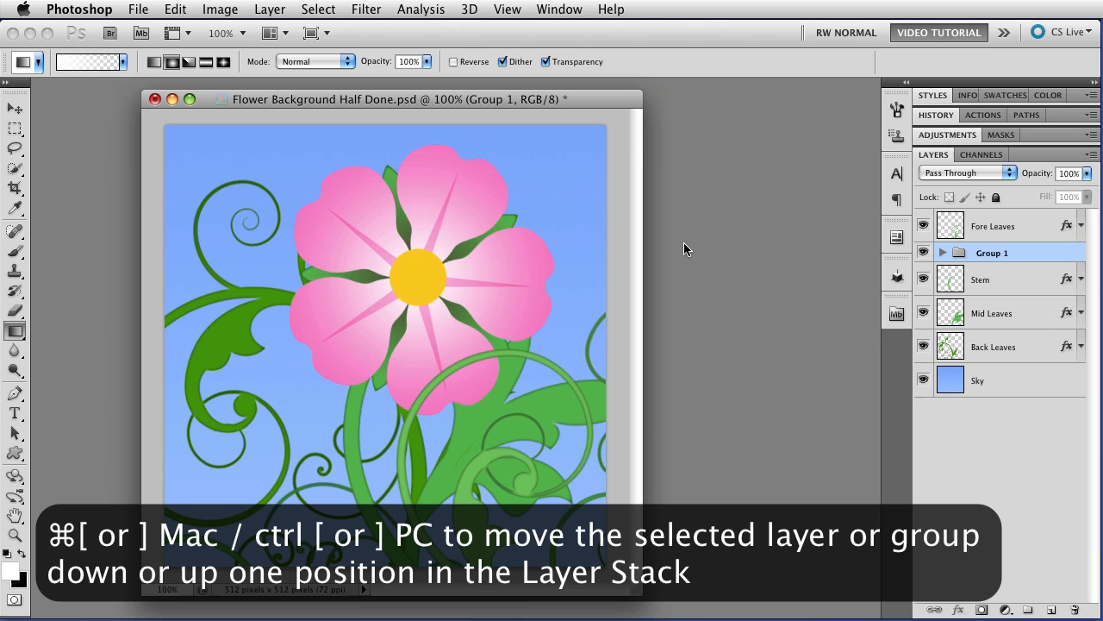
pyautogui.press('cmd+[')
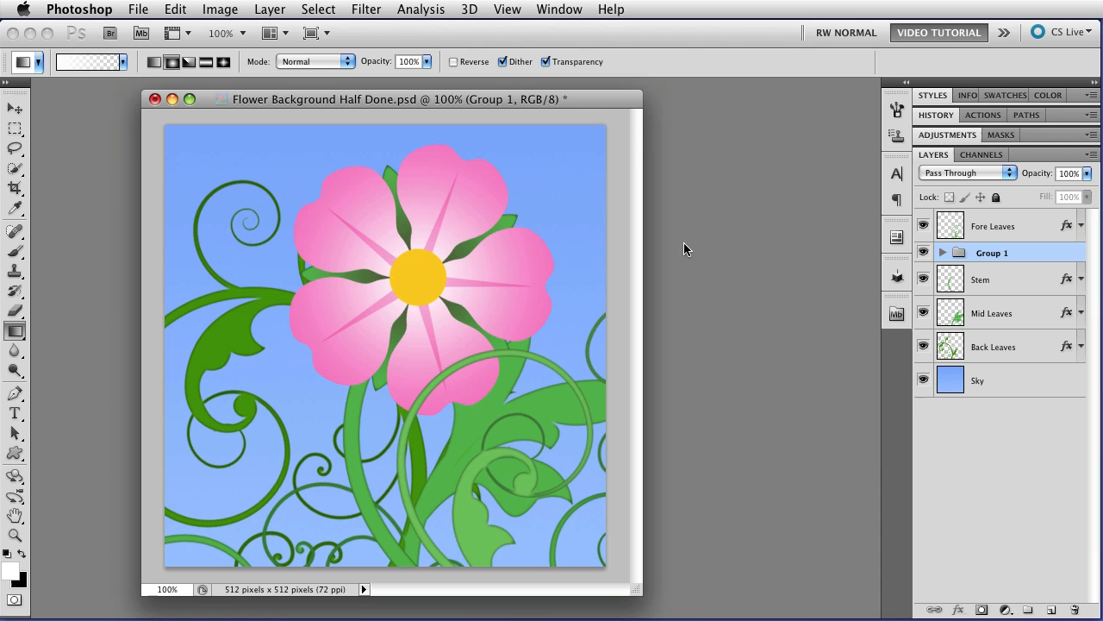
pyautogui.moveTo(470, 376)
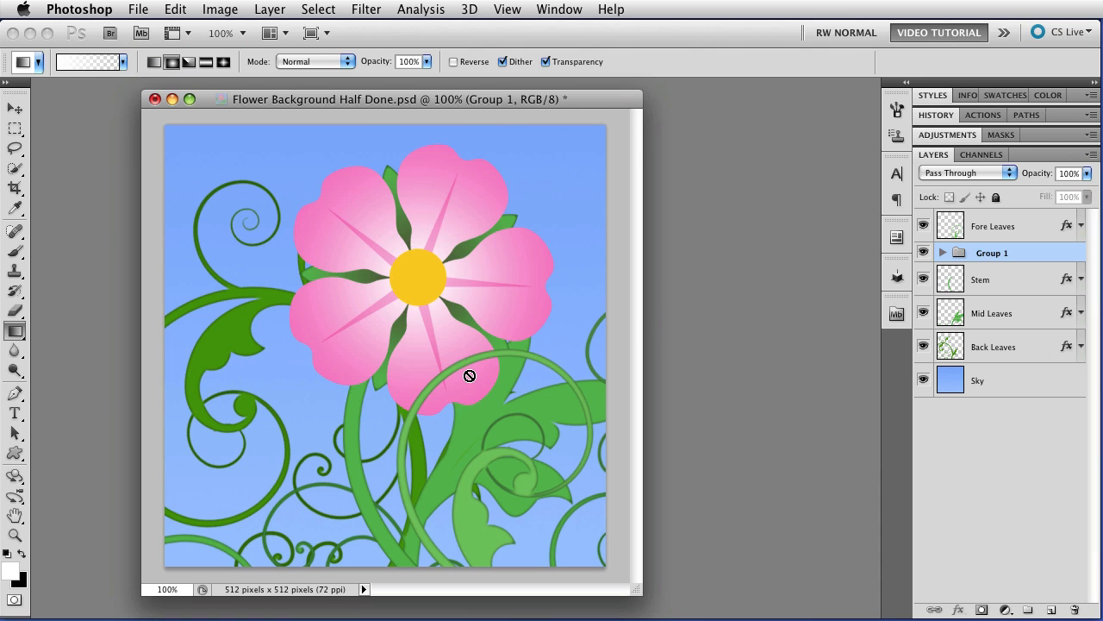
pyautogui.press('v')
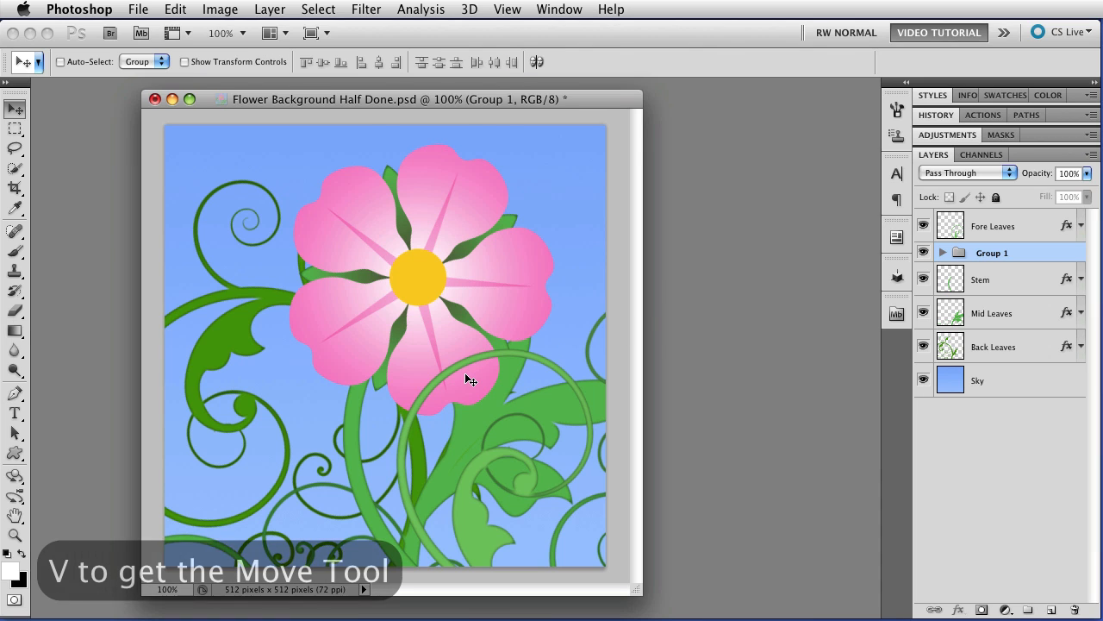
pyautogui.moveTo(468, 369)
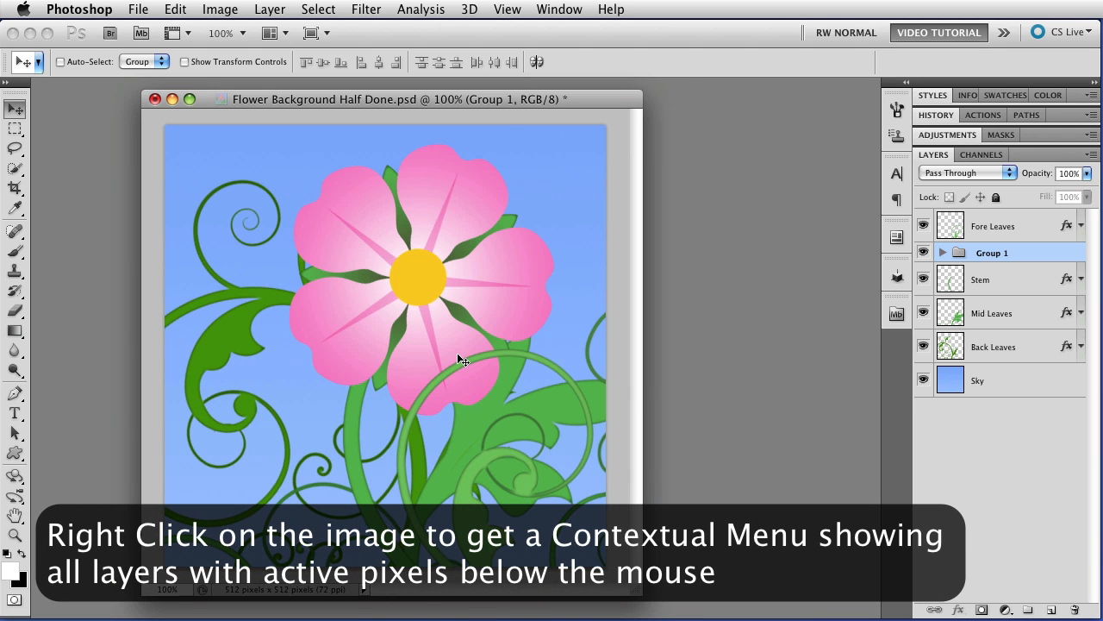
# - Pick Blossom from the canvas layer menu, select Center and Calyx Gradient, then collapse Group 1
pyautogui.rightClick(456, 360)
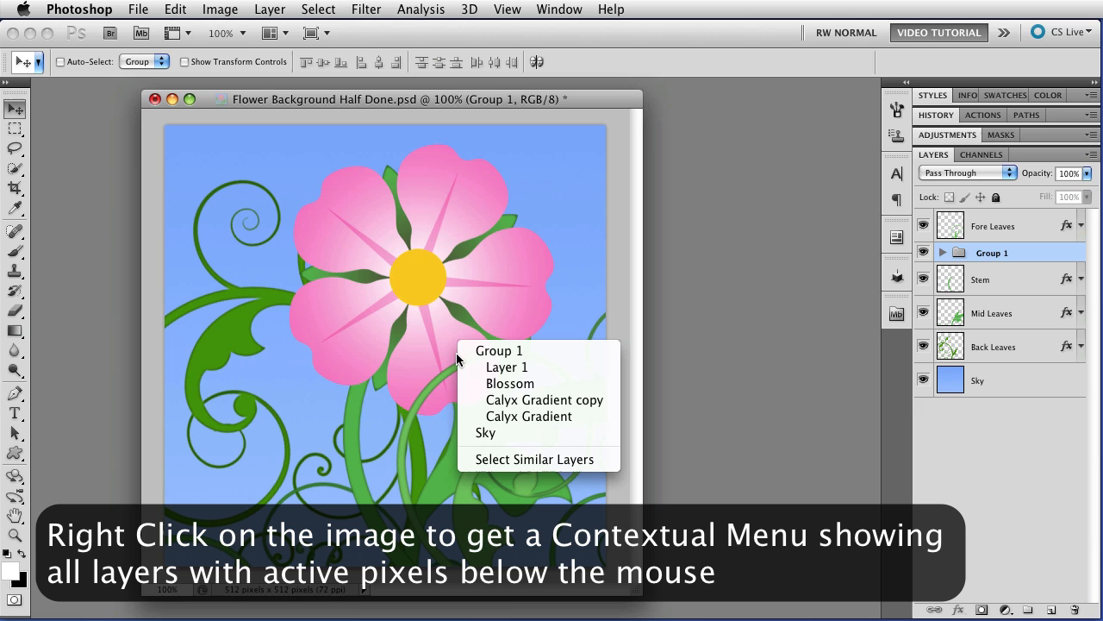
pyautogui.moveTo(498, 351)
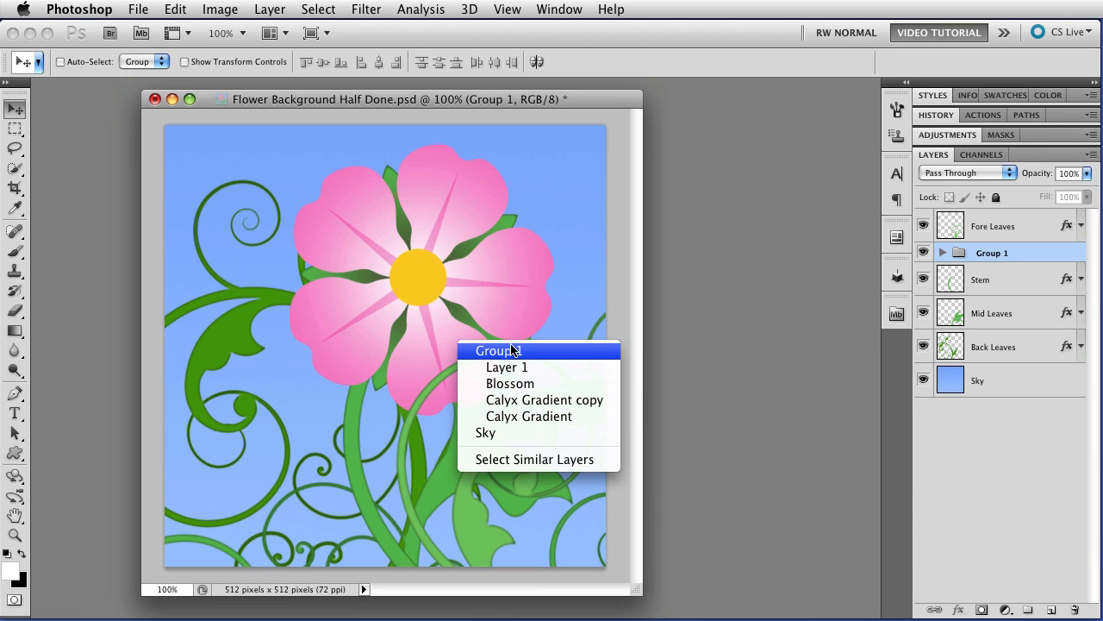
pyautogui.moveTo(530, 383)
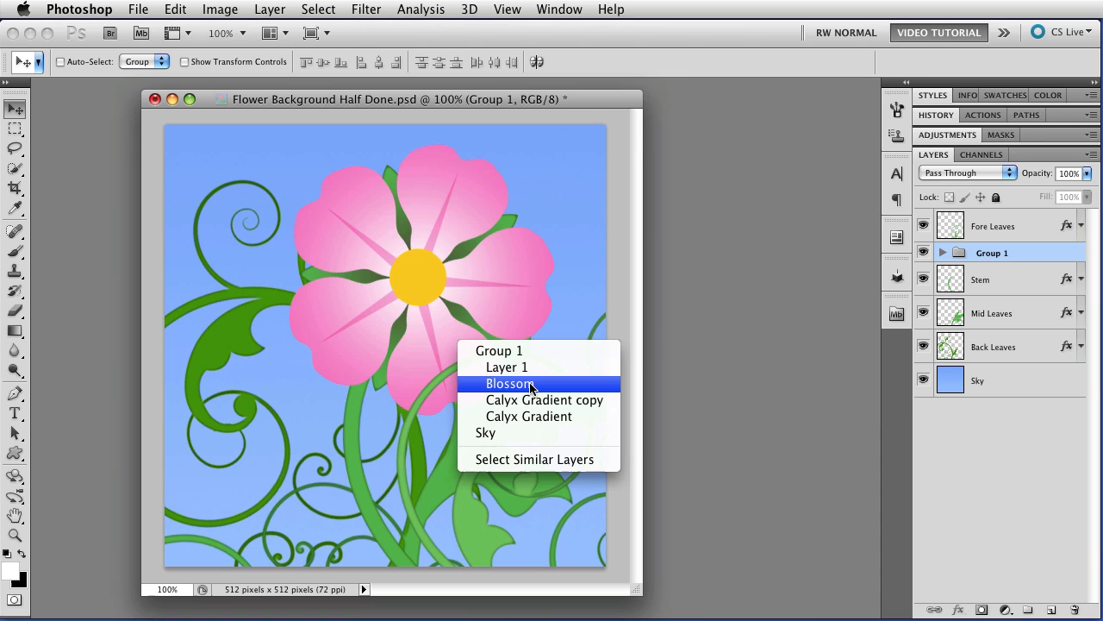
pyautogui.click(509, 383)
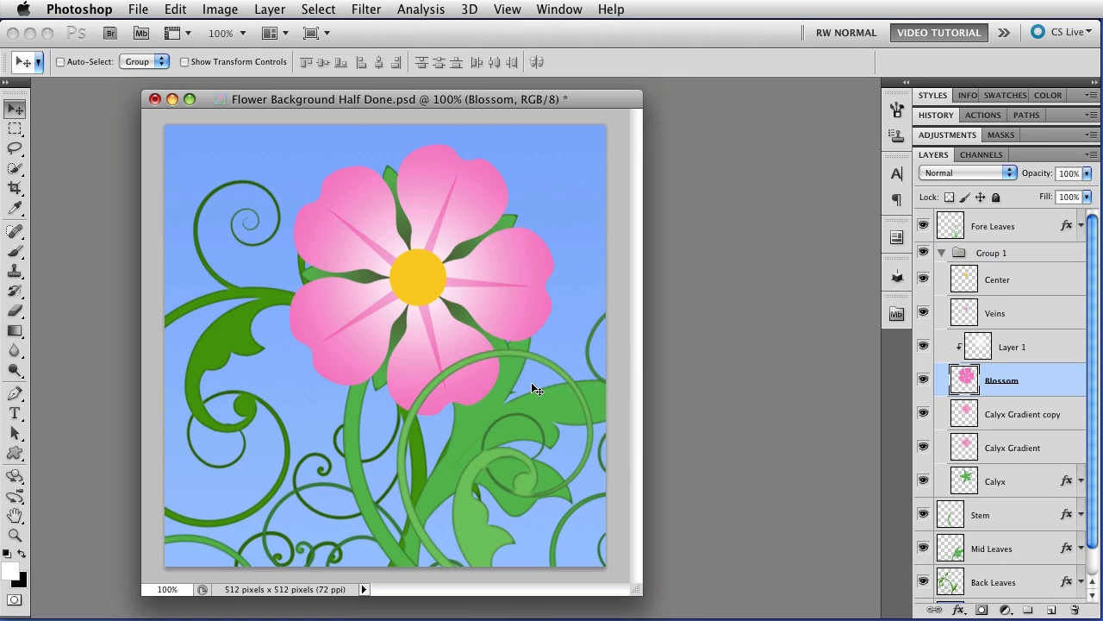
pyautogui.moveTo(535, 382)
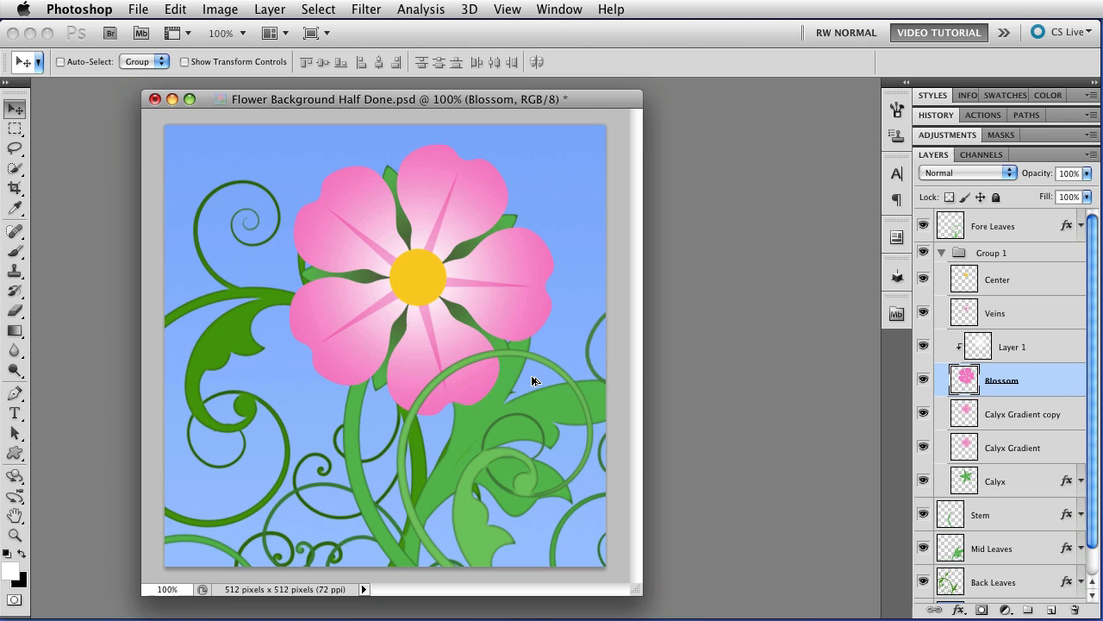
pyautogui.click(997, 278)
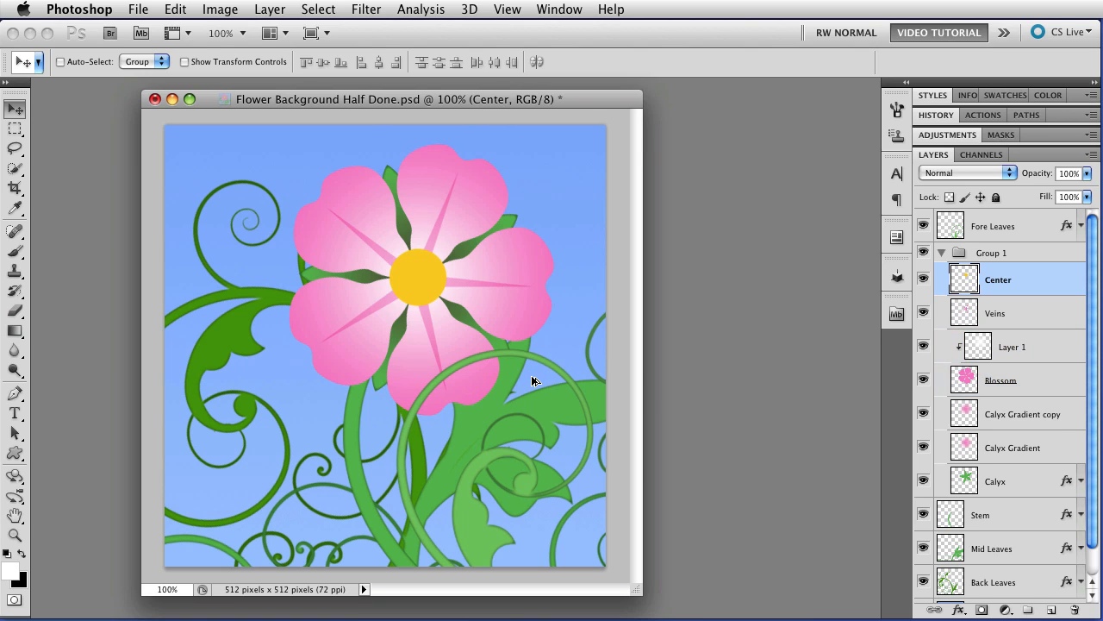
pyautogui.click(1015, 447)
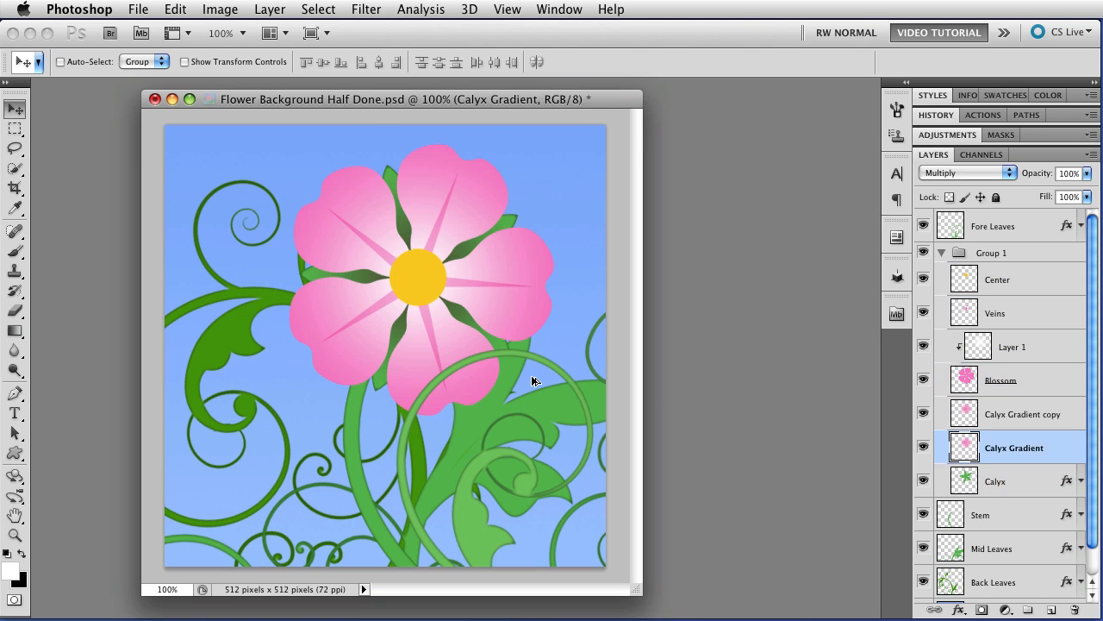
pyautogui.click(997, 279)
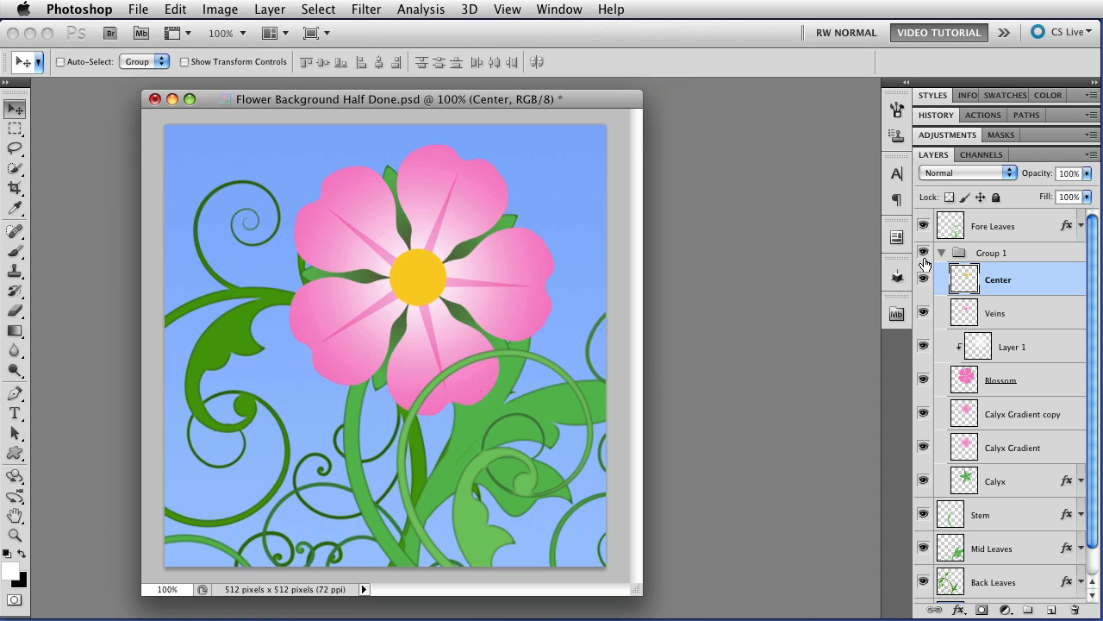
pyautogui.click(941, 252)
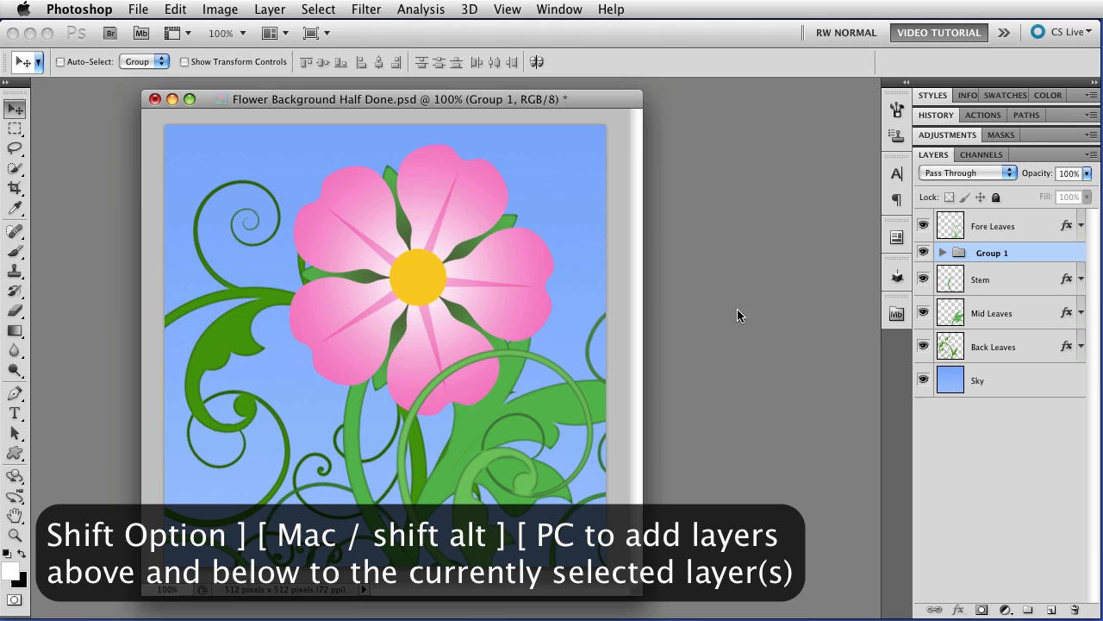
# - Extend the layer selection, pick Sky from the canvas menu, then select Mid Leaves and Group 1
pyautogui.click(993, 225)
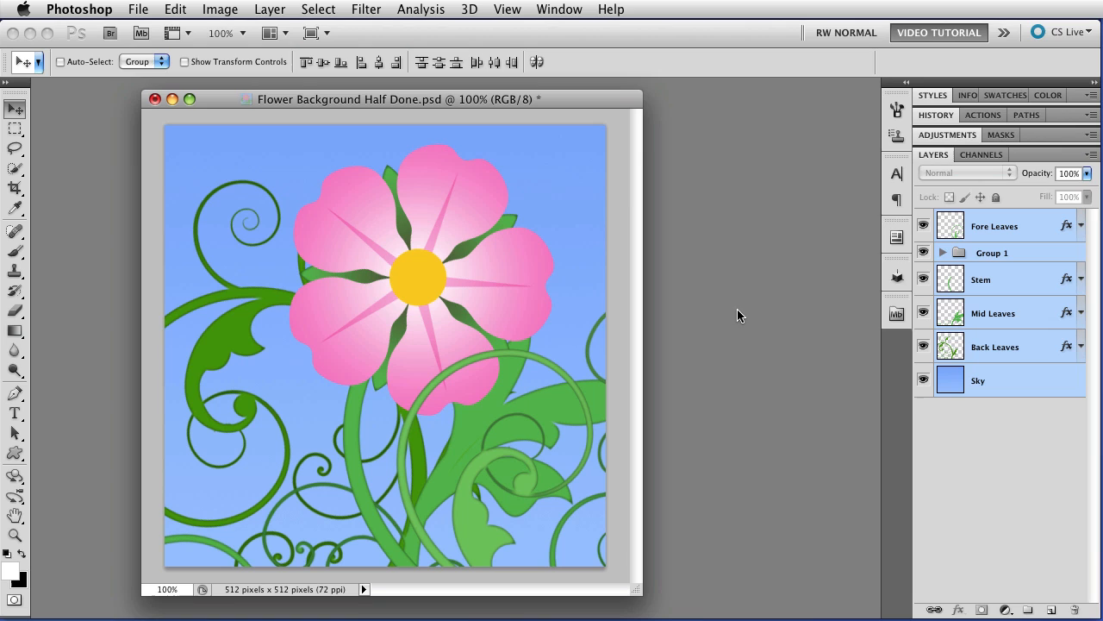
pyautogui.rightClick(543, 192)
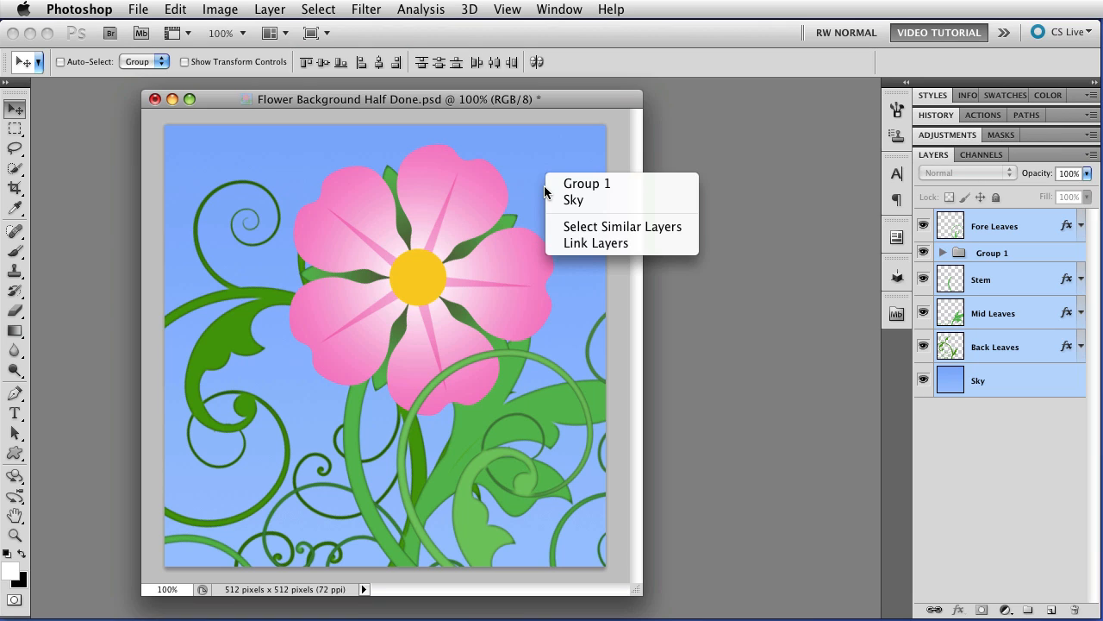
pyautogui.moveTo(574, 200)
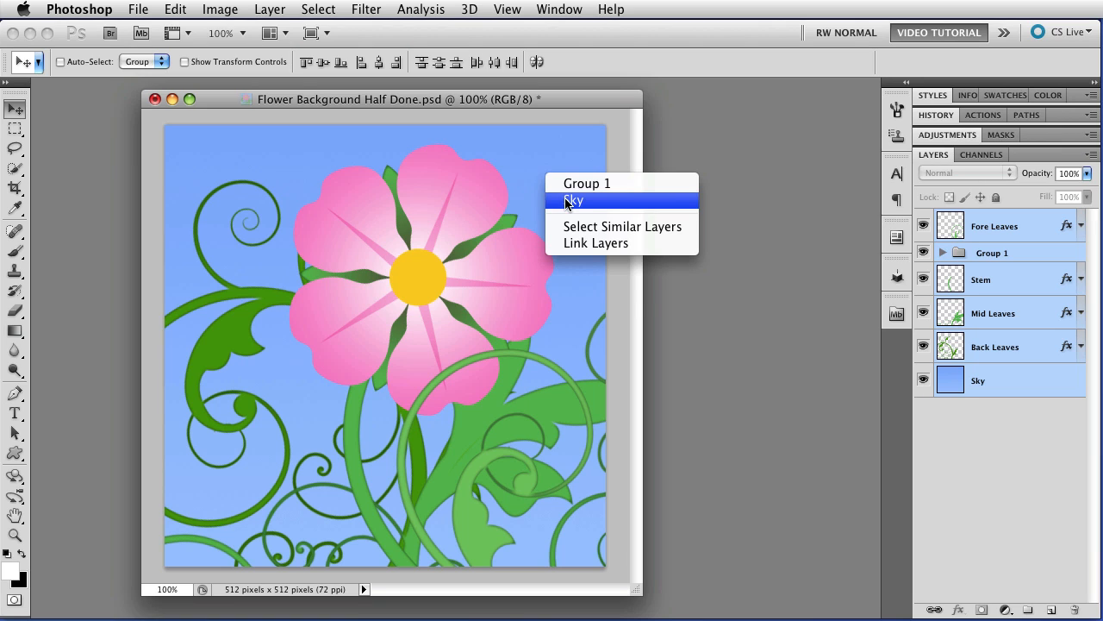
pyautogui.click(575, 200)
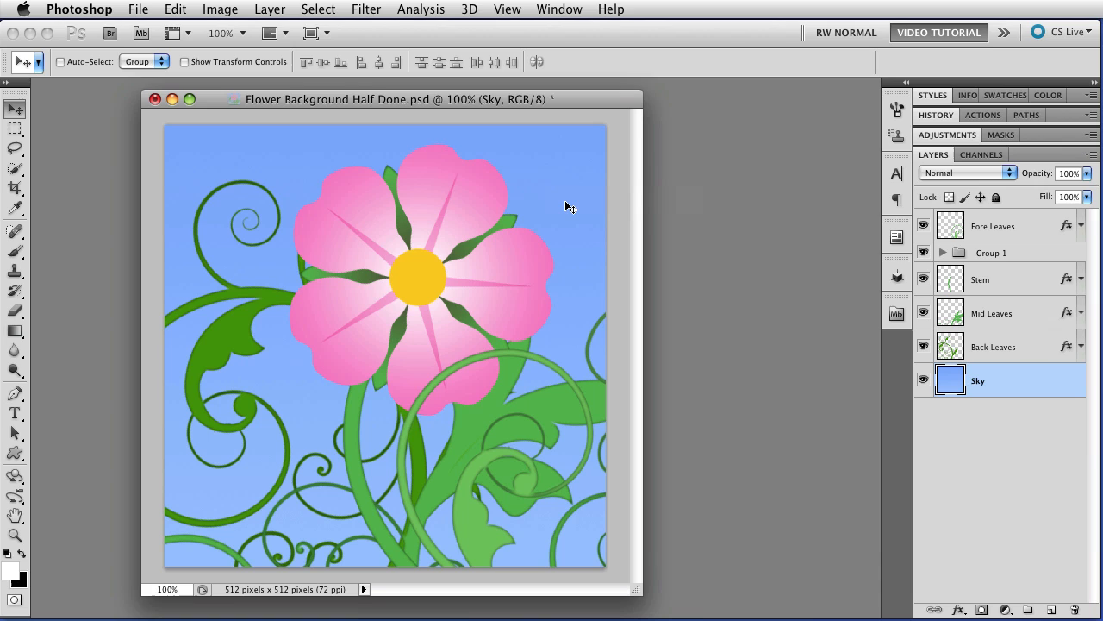
pyautogui.click(992, 313)
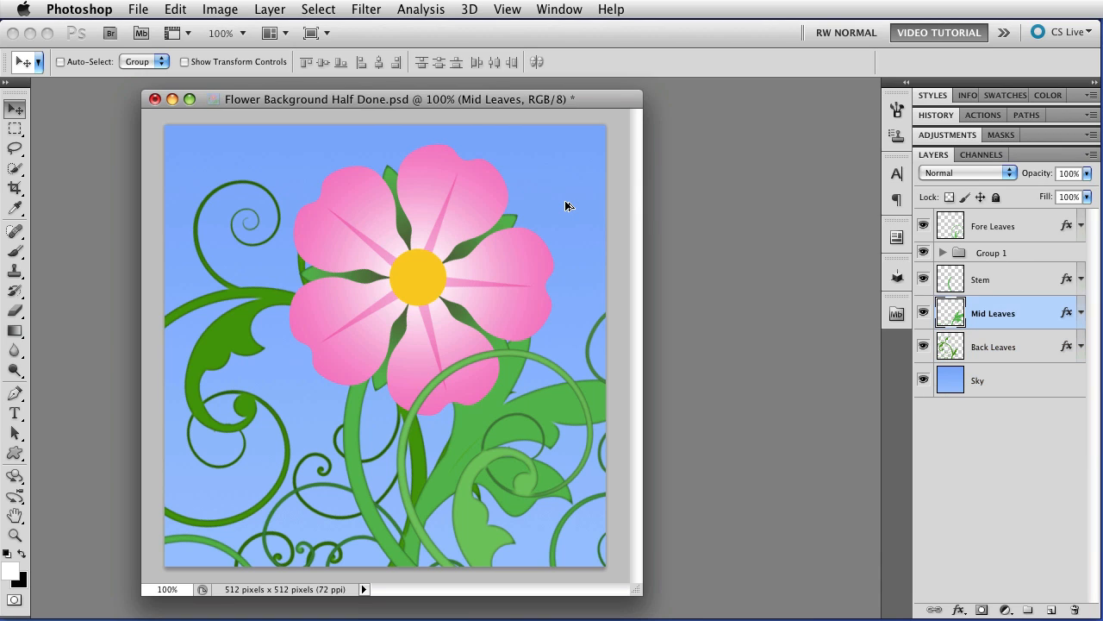
pyautogui.click(991, 253)
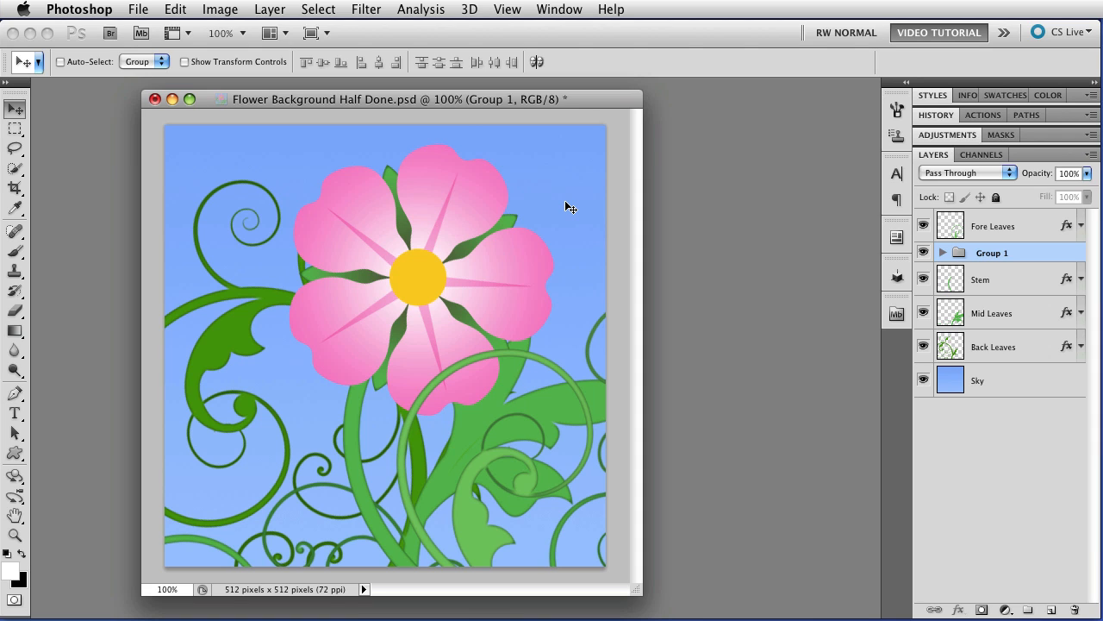
# - Delete the Fore Leaves layer, removing the front leaves and curl before the flower
pyautogui.click(994, 225)
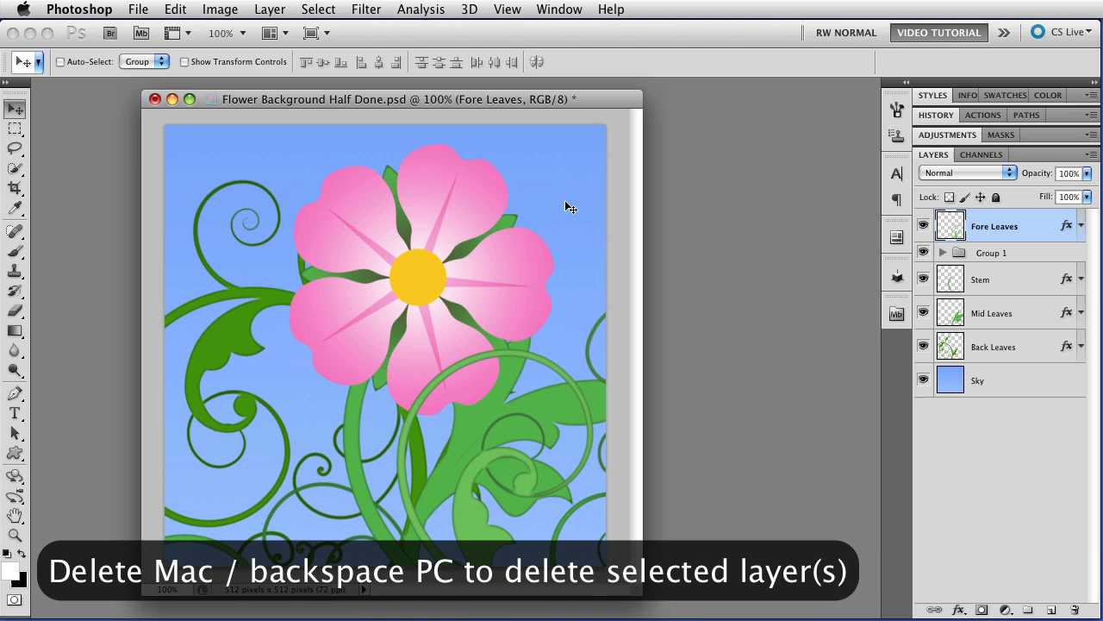
pyautogui.press('Delete')
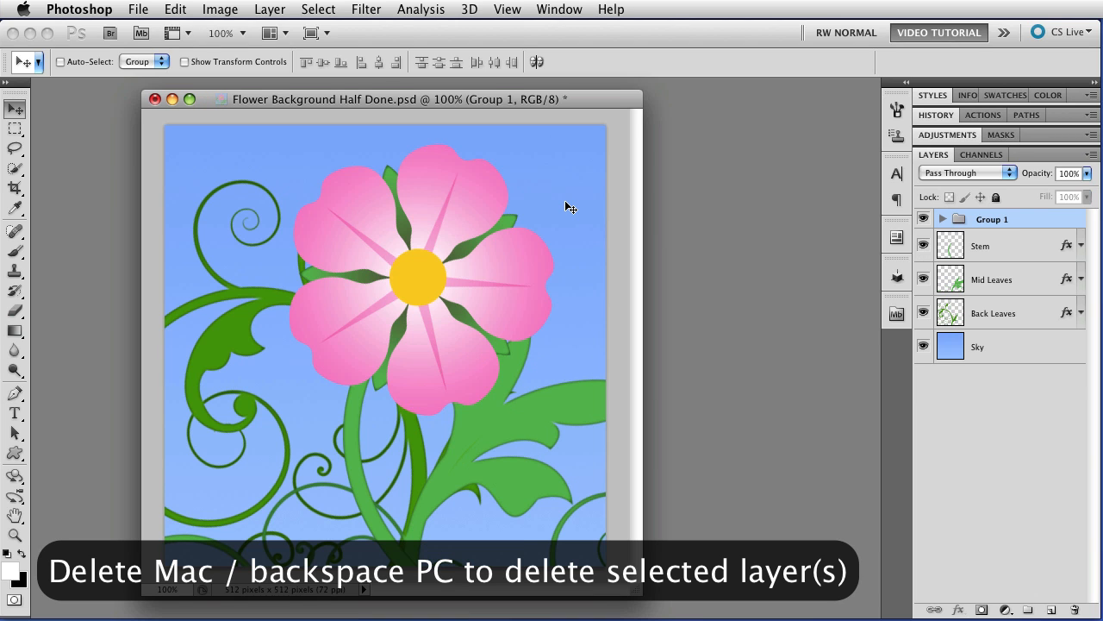